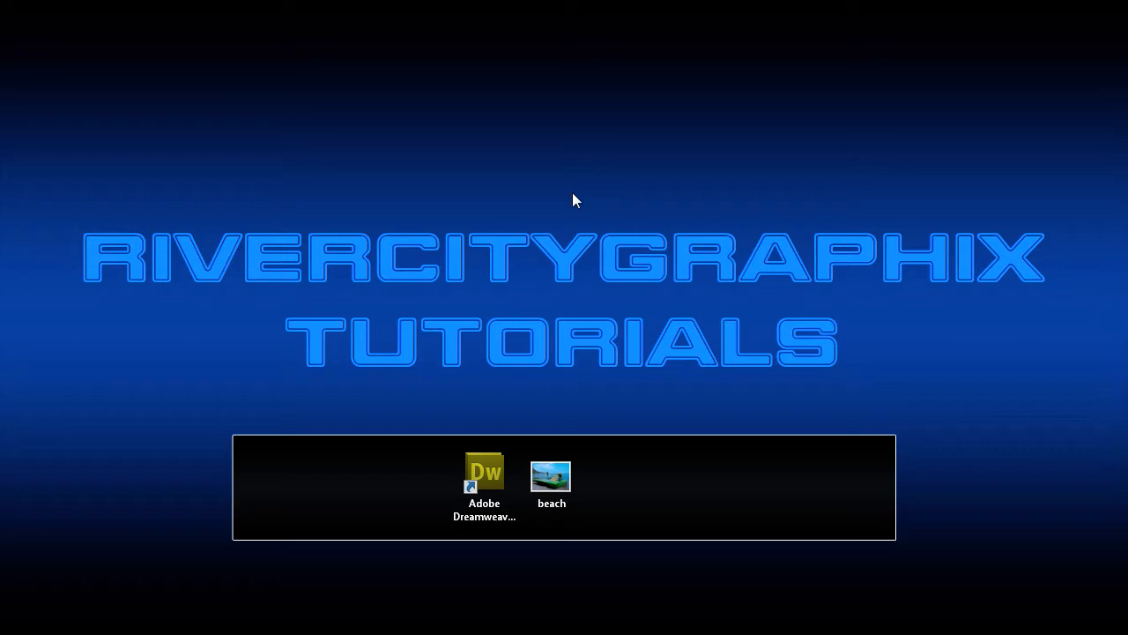
pyautogui.moveTo(585, 209)
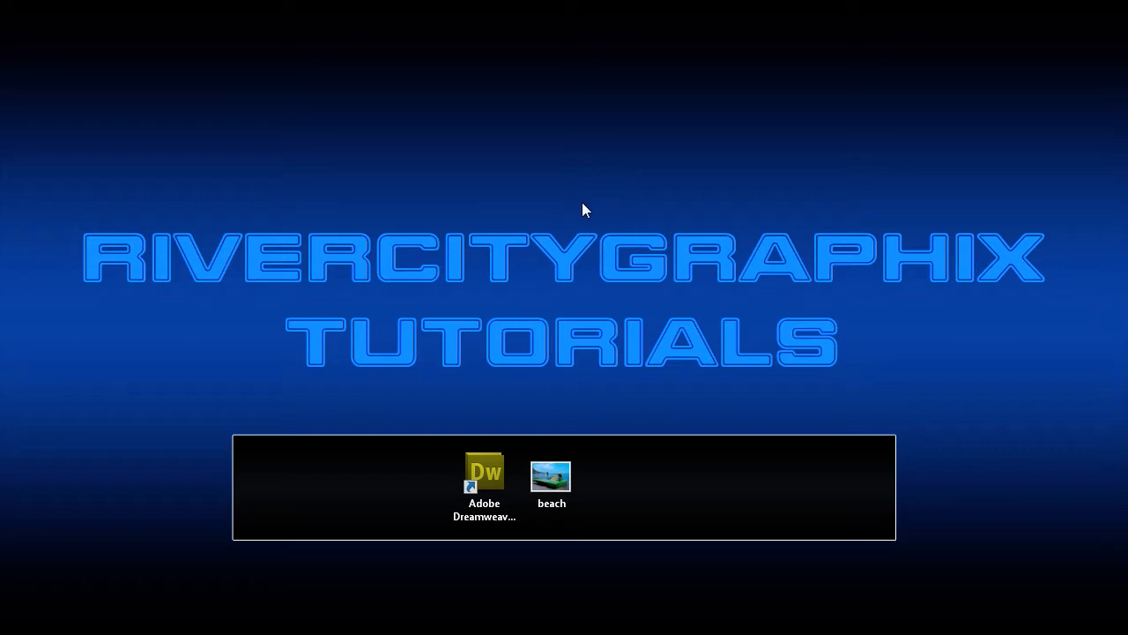
pyautogui.moveTo(566, 197)
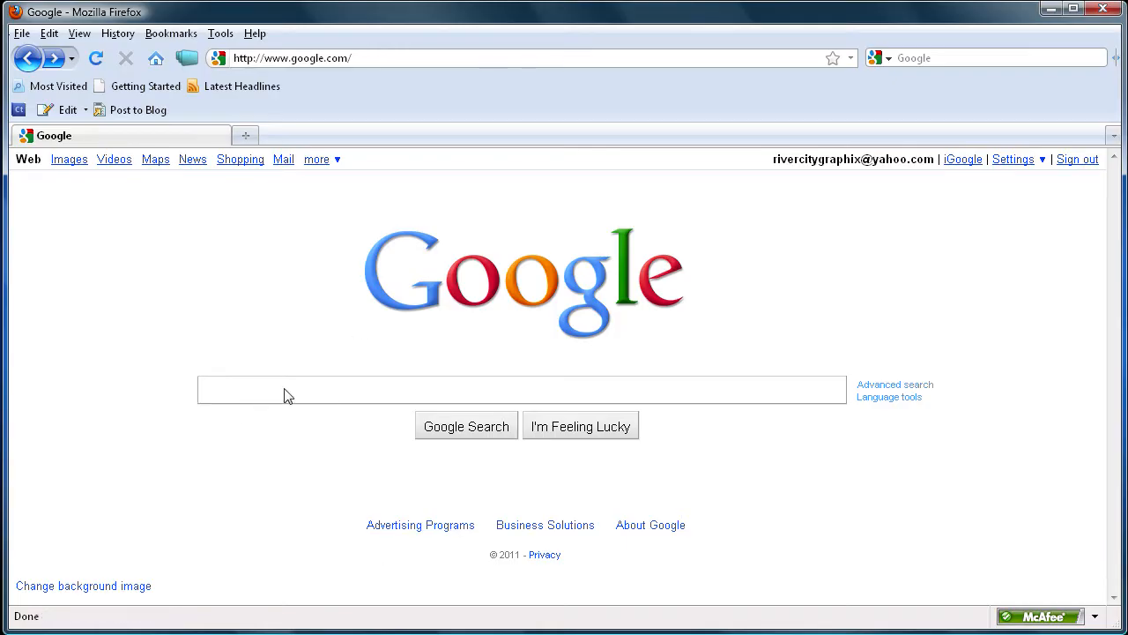
# Search Google for rivercitygraphix and highlight the site name in the top result's description
pyautogui.write('rivercitygraphix')
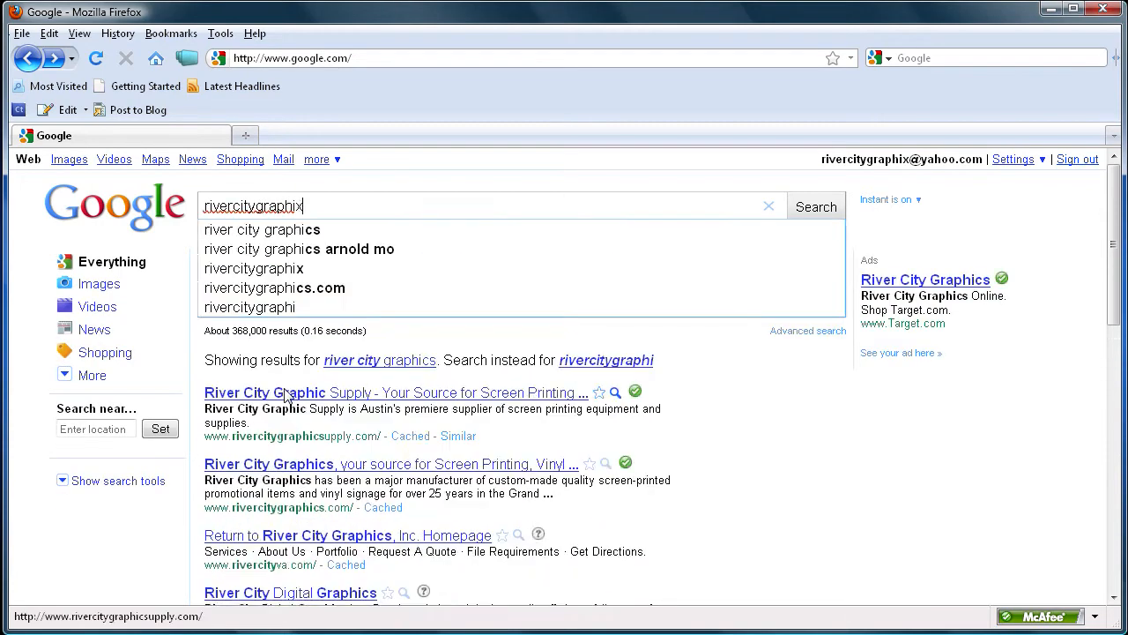
pyautogui.click(814, 206)
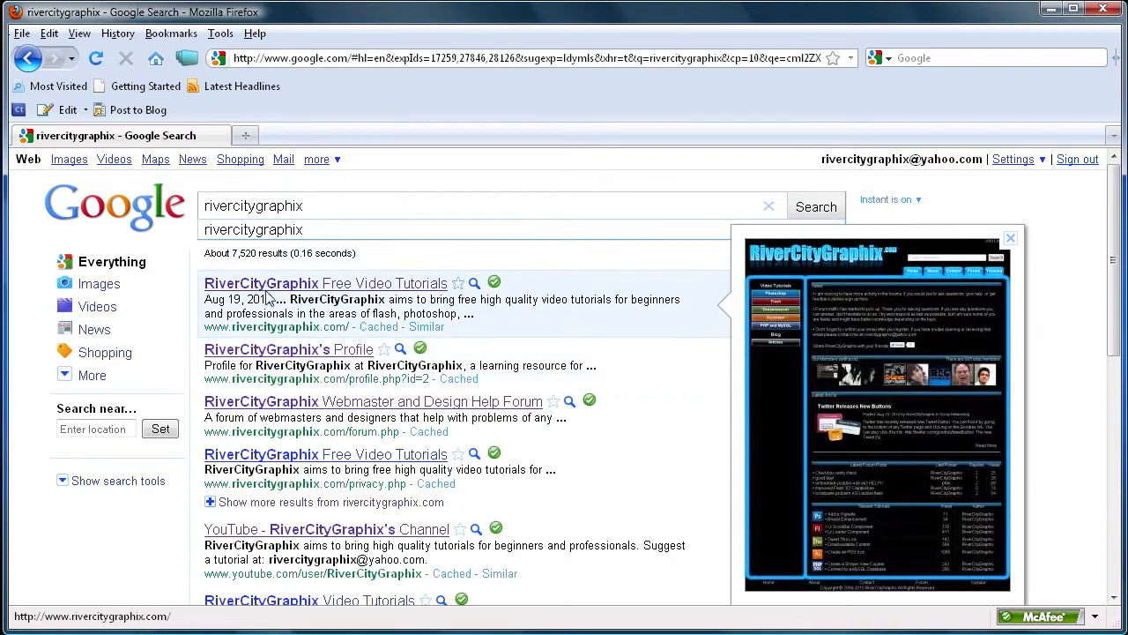
pyautogui.moveTo(217, 326)
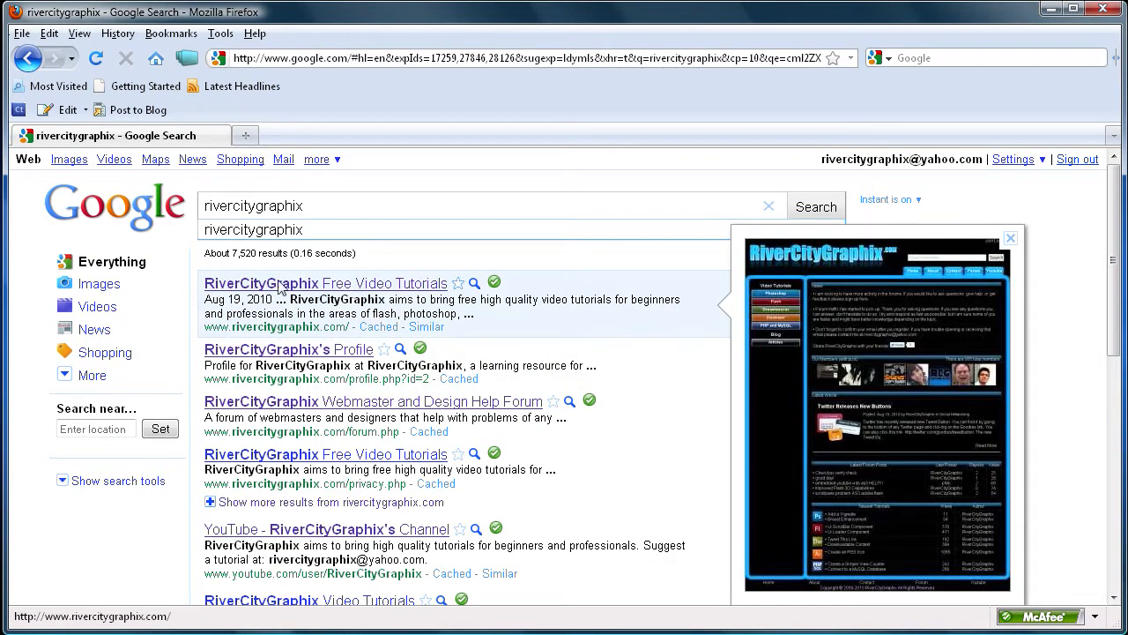
pyautogui.moveTo(359, 296)
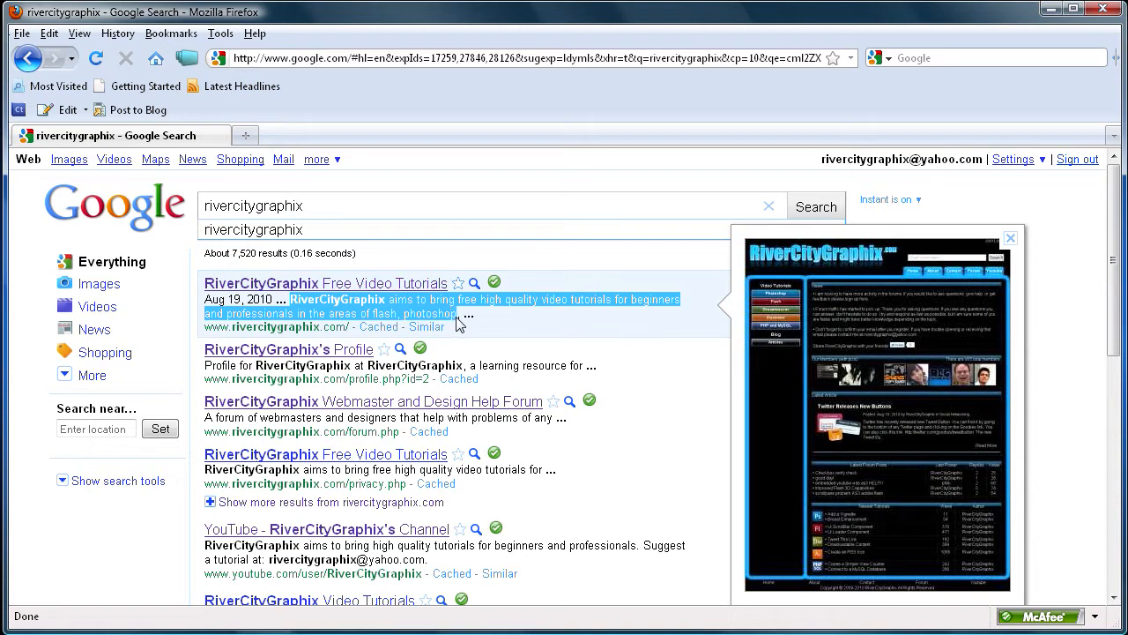
pyautogui.moveTo(430, 321)
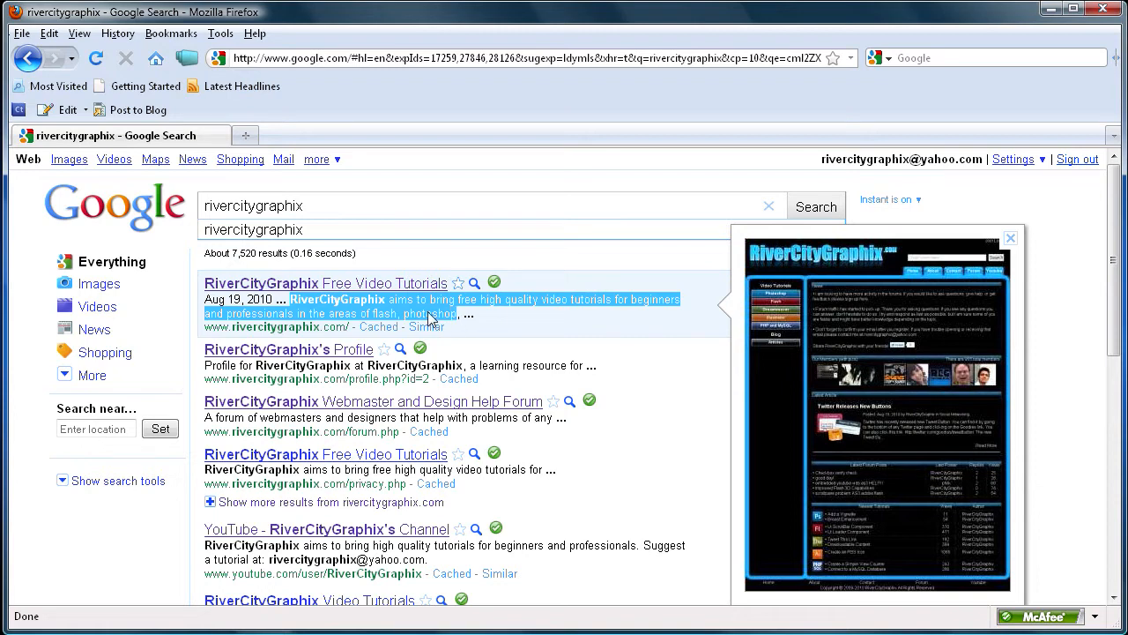
pyautogui.moveTo(298, 327)
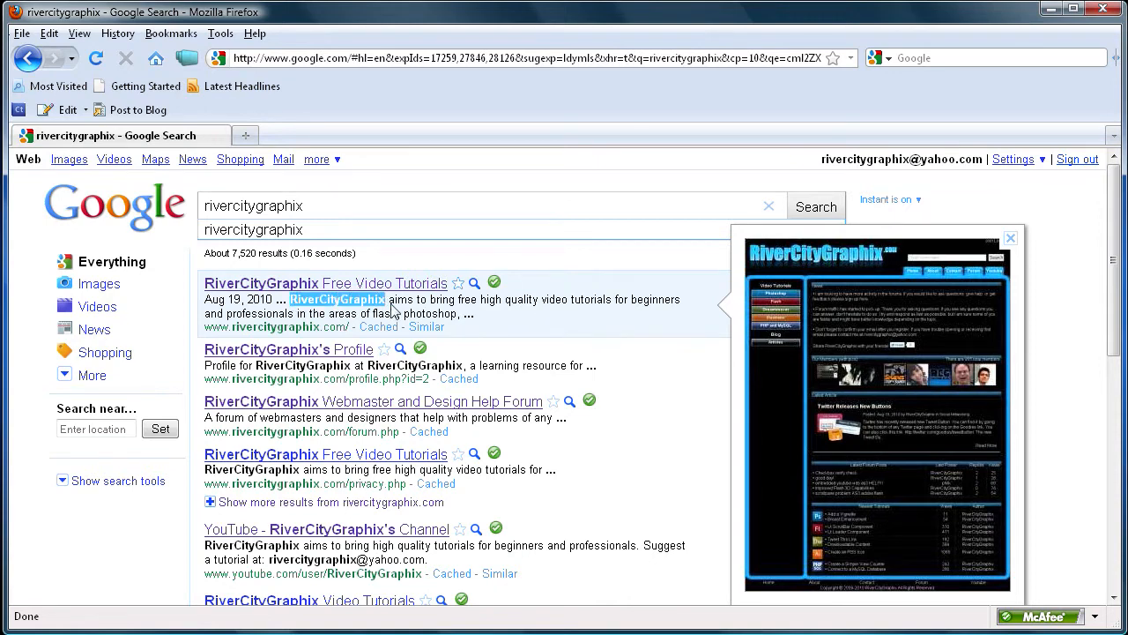
pyautogui.moveTo(384, 300); pyautogui.dragTo(459, 314)
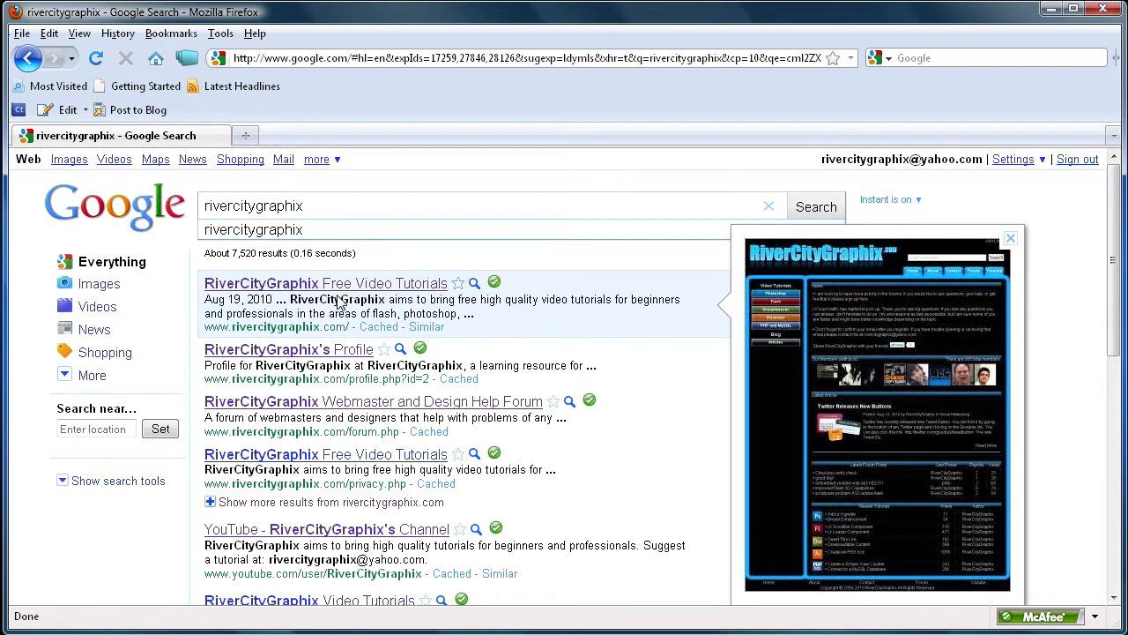
# View the RiverCityGraphix homepage source and select its Description and Keywords meta lines
pyautogui.click(324, 282)
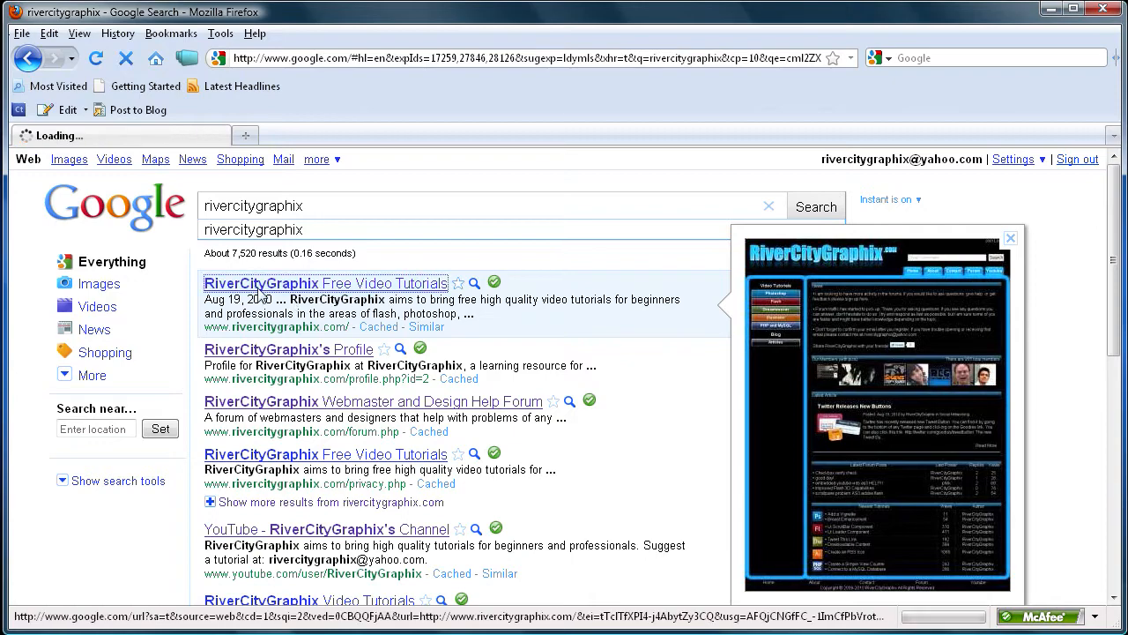
pyautogui.click(77, 32)
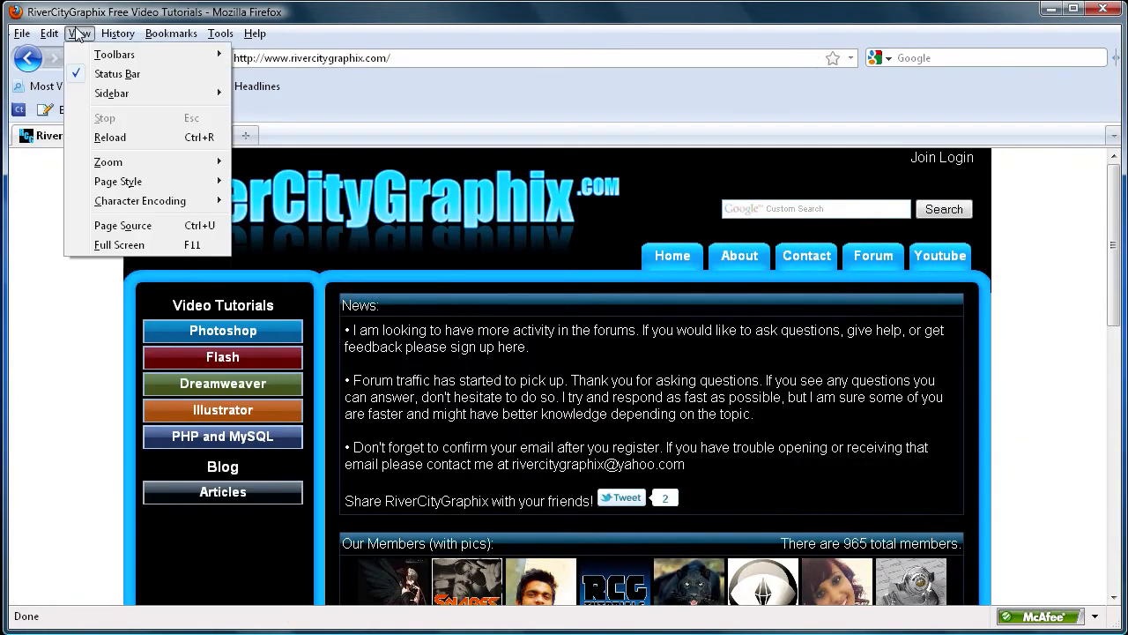
pyautogui.click(124, 226)
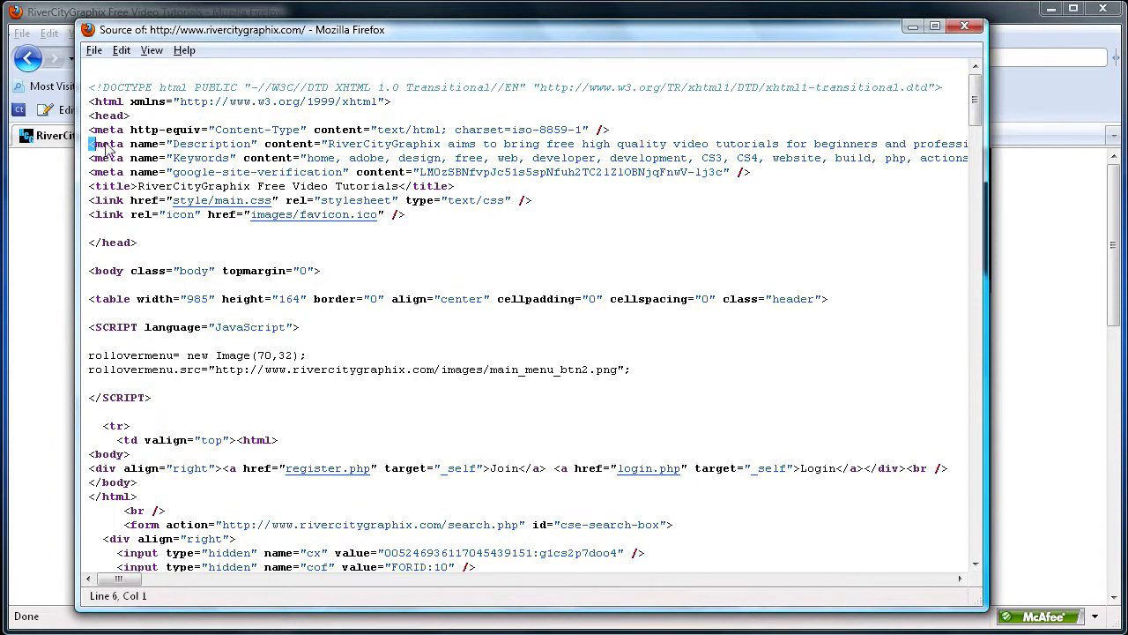
pyautogui.moveTo(88, 144); pyautogui.dragTo(236, 157)
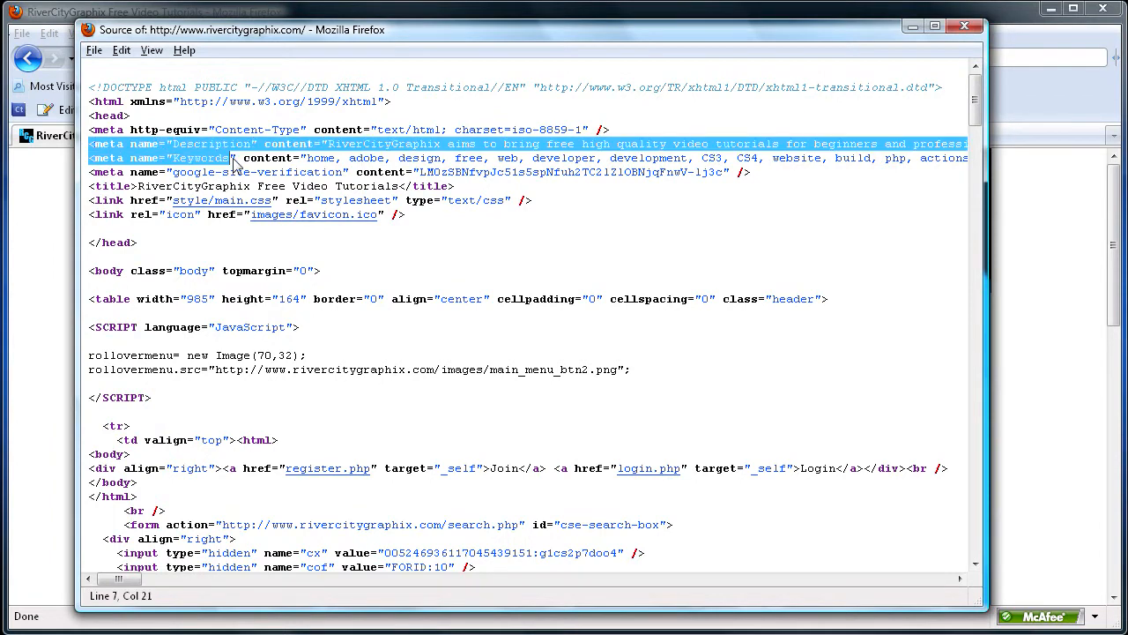
pyautogui.moveTo(232, 159); pyautogui.dragTo(895, 159)
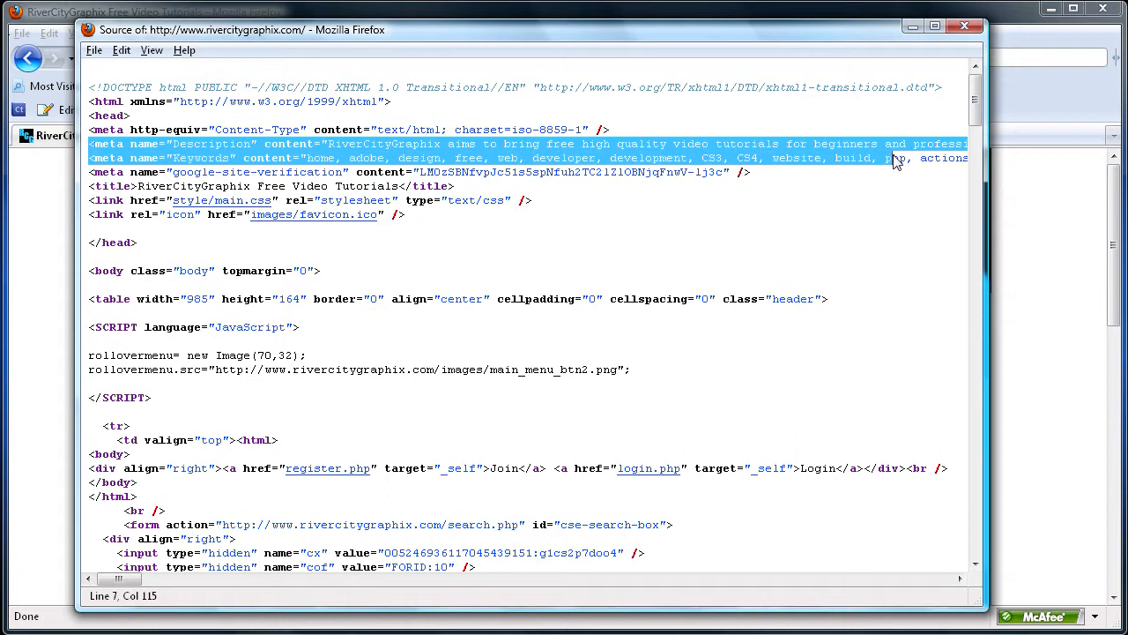
pyautogui.moveTo(233, 148)
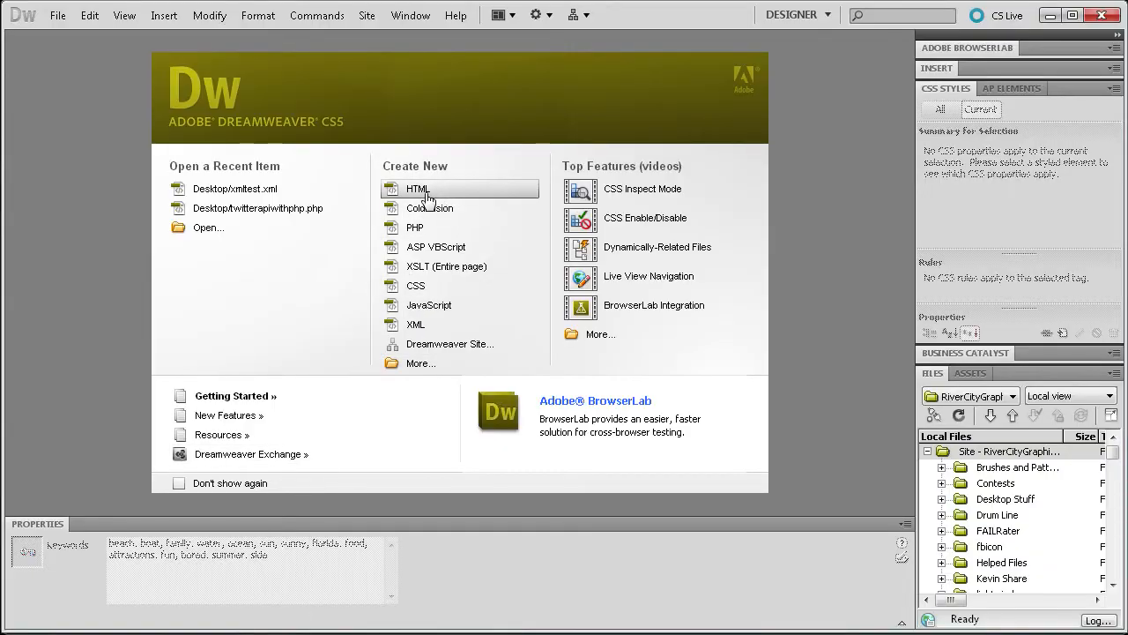
# Create a blank HTML page and insert a 1000-pixel, three-row table in Design view
pyautogui.click(416, 189)
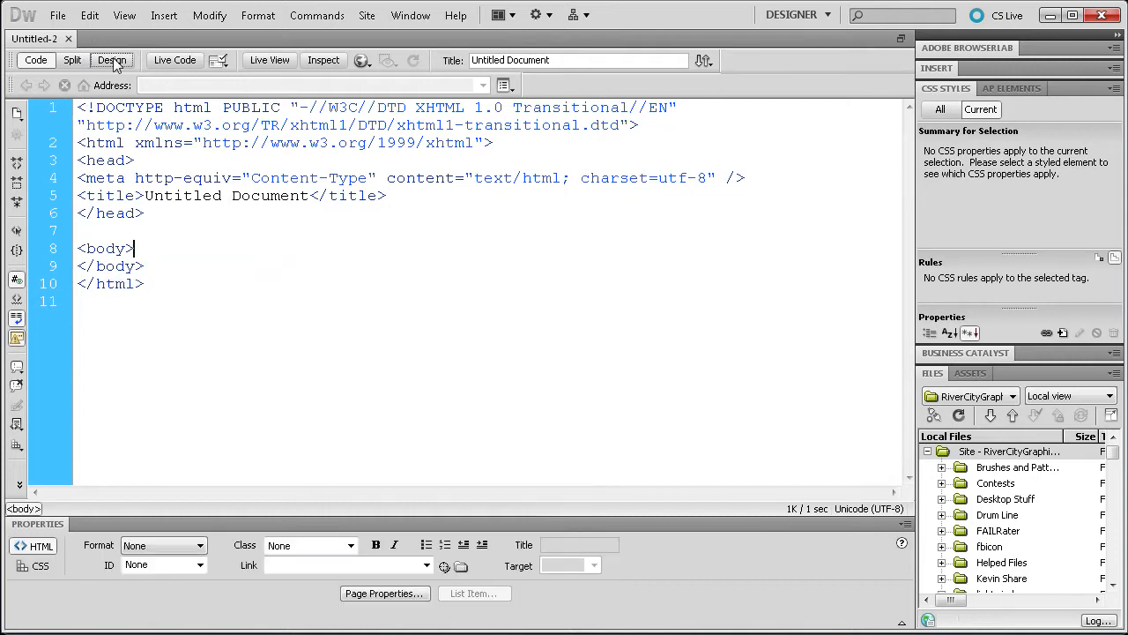
pyautogui.click(113, 60)
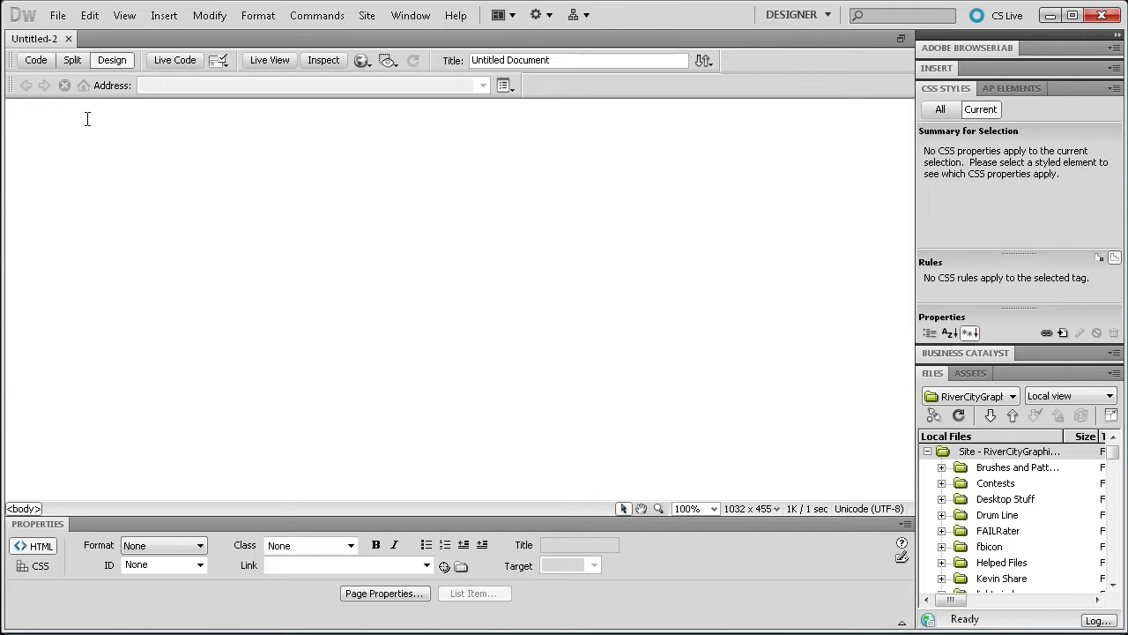
pyautogui.click(164, 14)
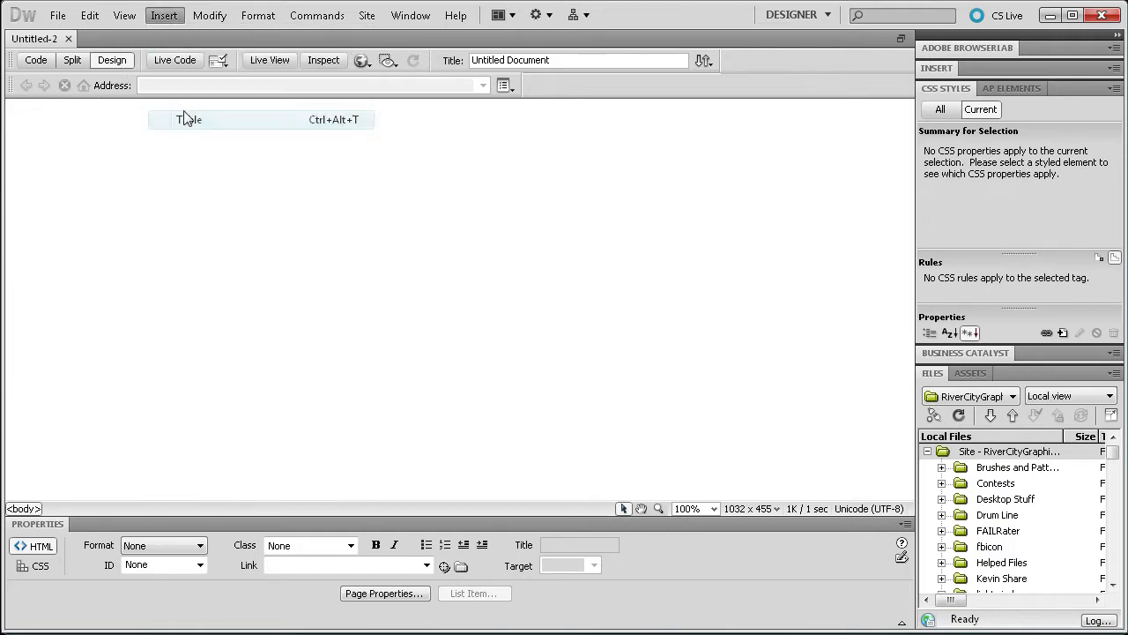
pyautogui.click(188, 120)
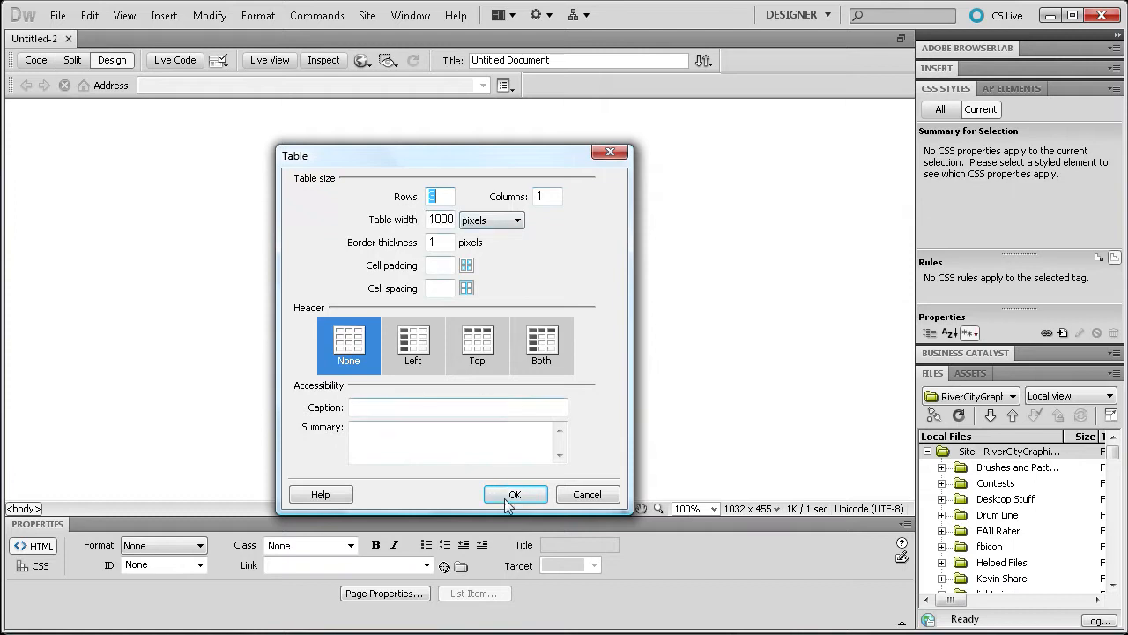
pyautogui.click(515, 494)
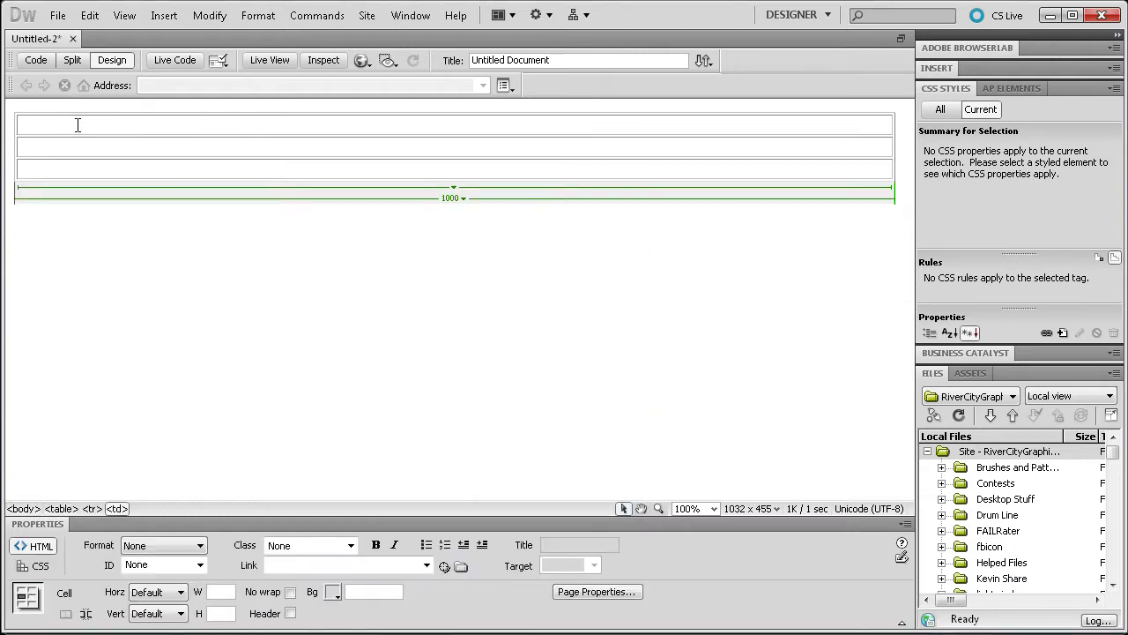
# Enter Beach Side Attractions in the first table cell and view the resulting code
pyautogui.write('Beach Side')
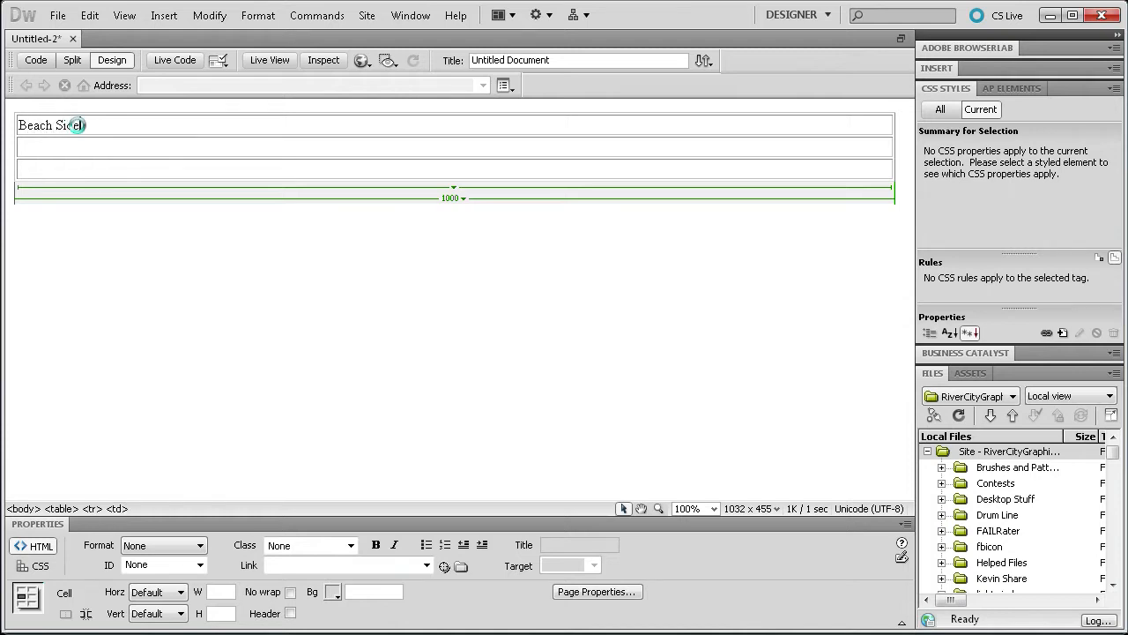
pyautogui.write('Attractio')
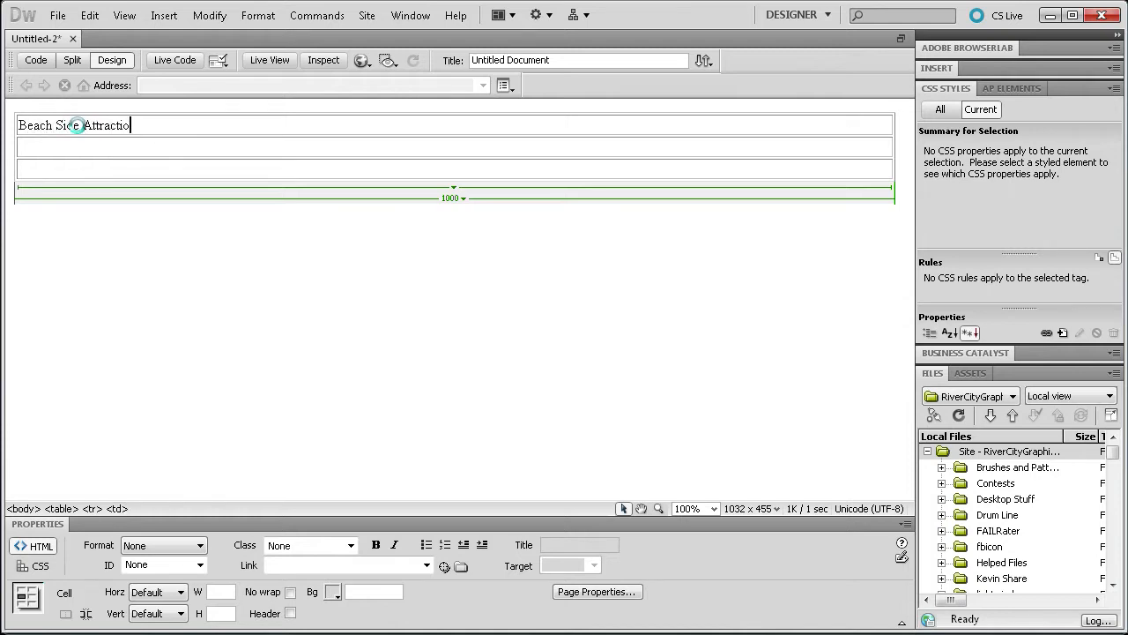
pyautogui.click(36, 60)
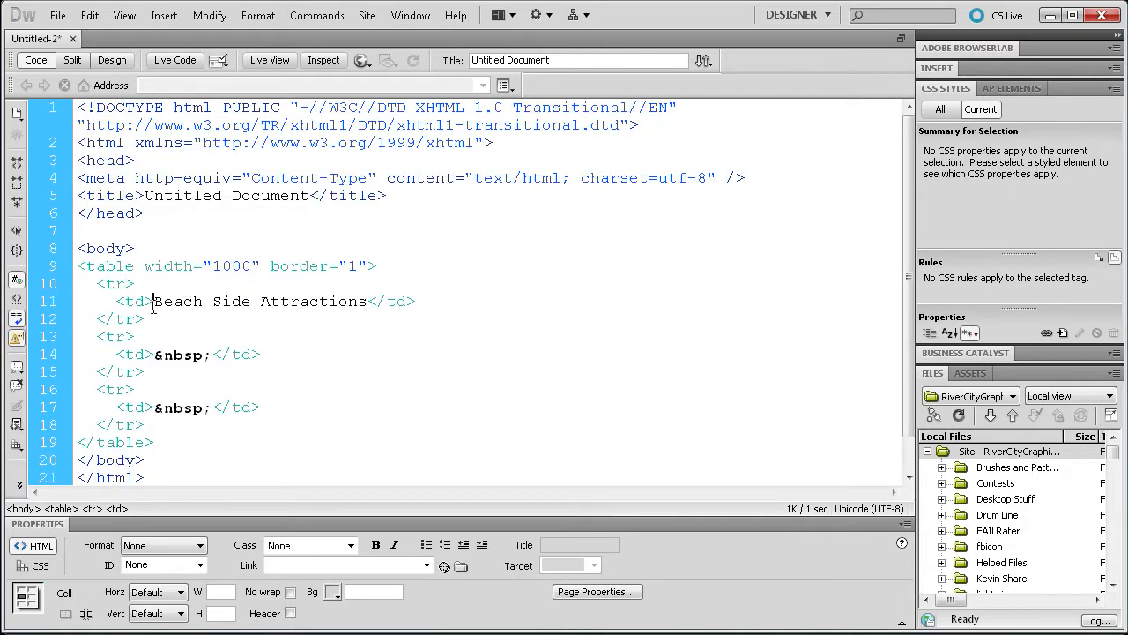
# Wrap the title in an <h1> heading and return to Design view
pyautogui.write('h1')
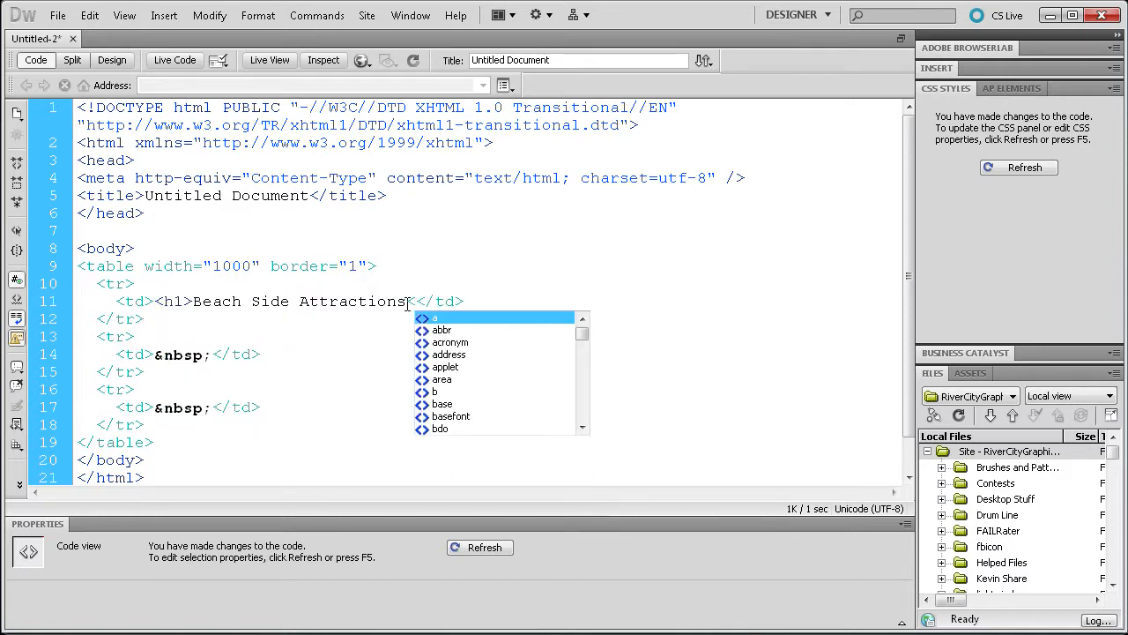
pyautogui.click(111, 60)
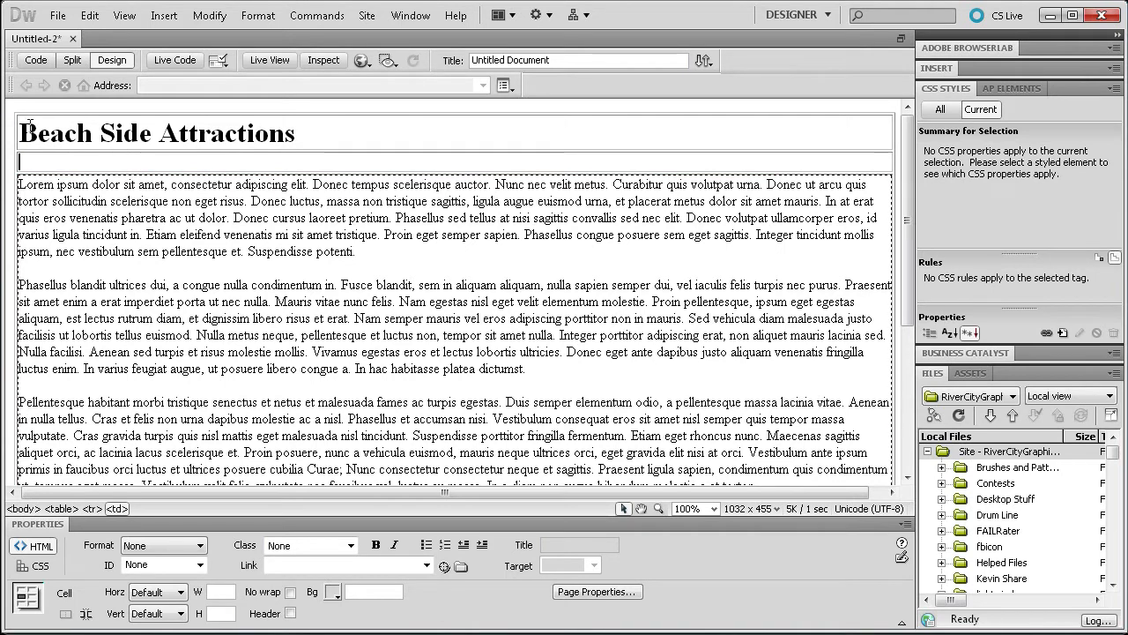
pyautogui.click(164, 14)
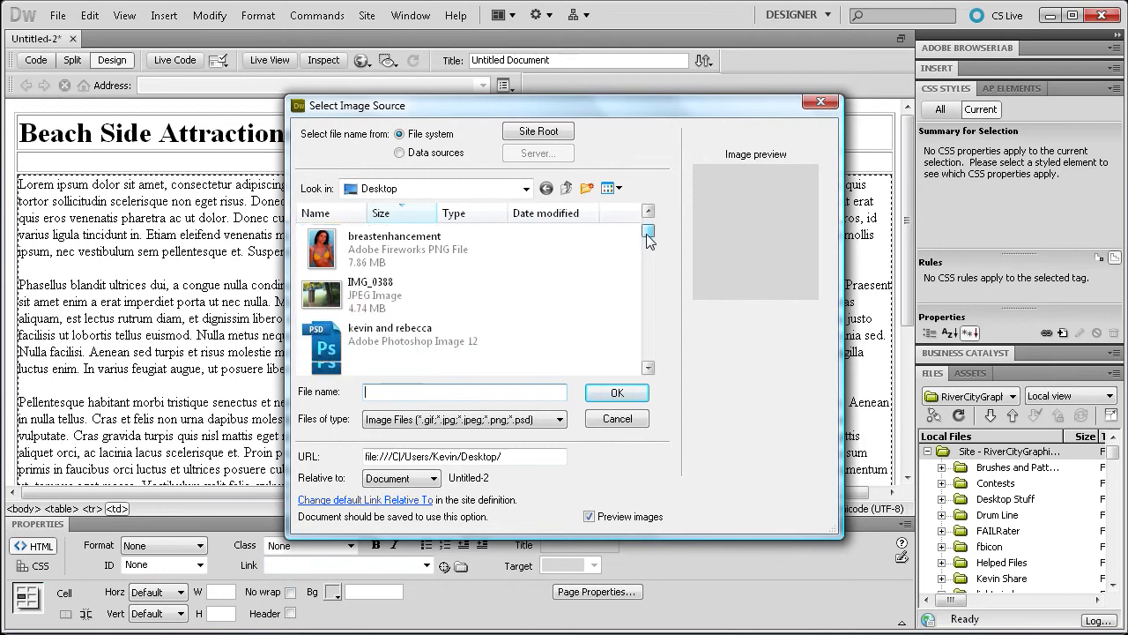
pyautogui.write('beach.jpg')
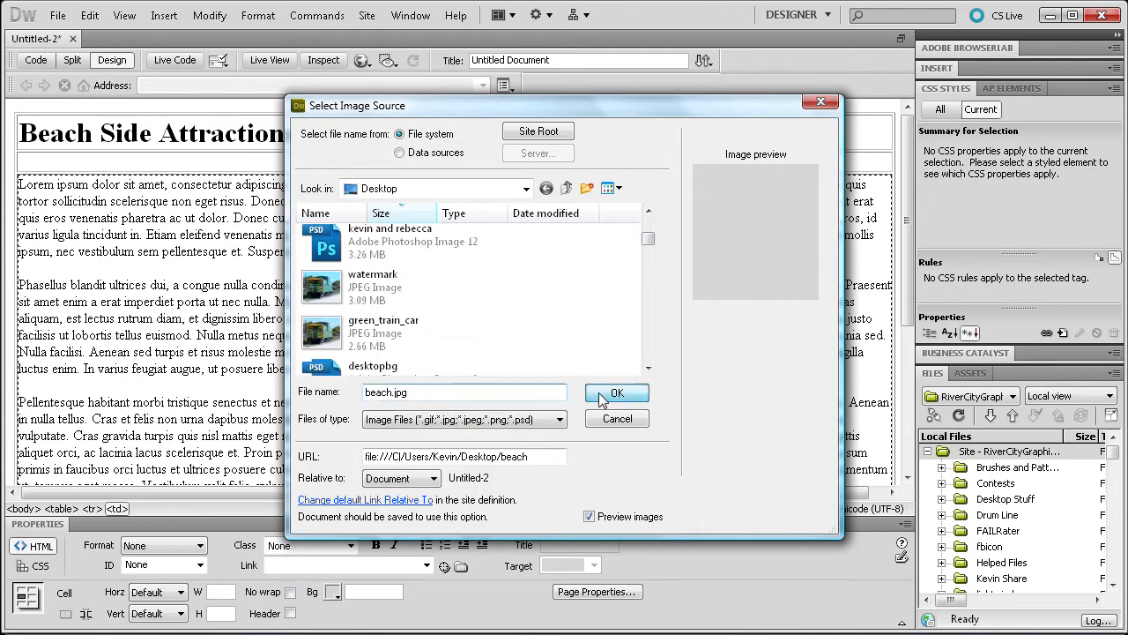
pyautogui.click(617, 392)
pyautogui.write('Beach')
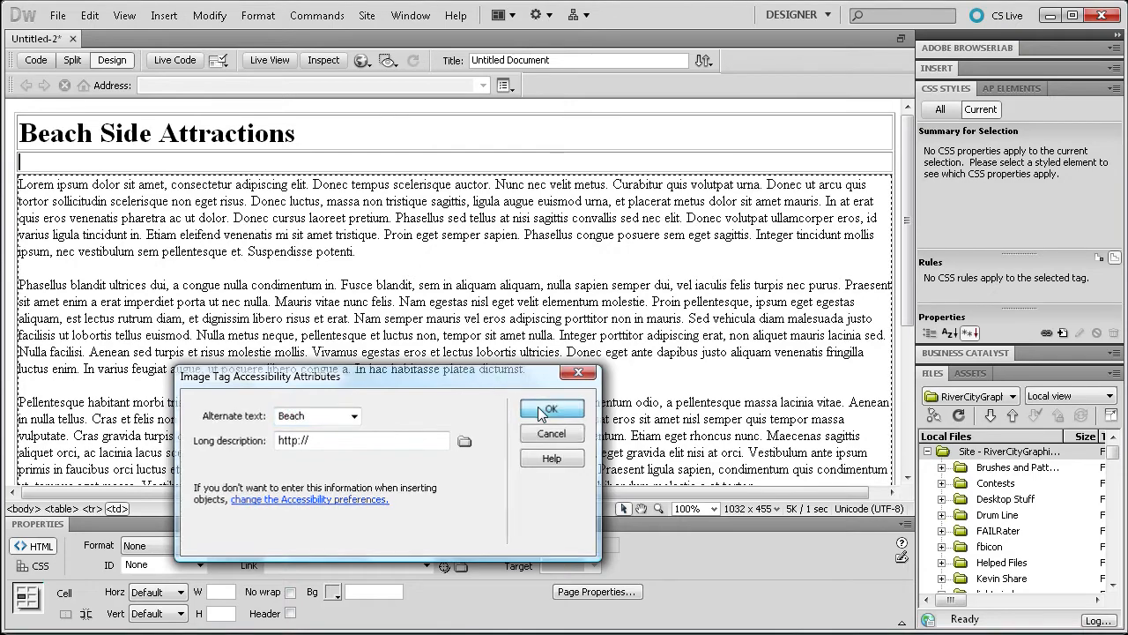
pyautogui.click(550, 409)
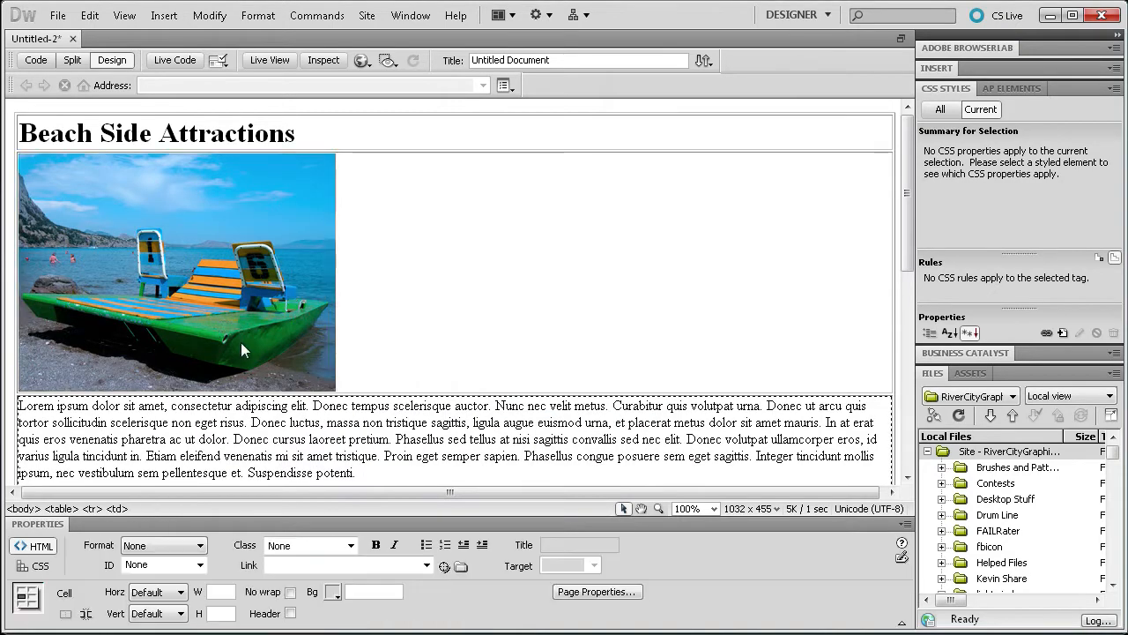
pyautogui.click(550, 279)
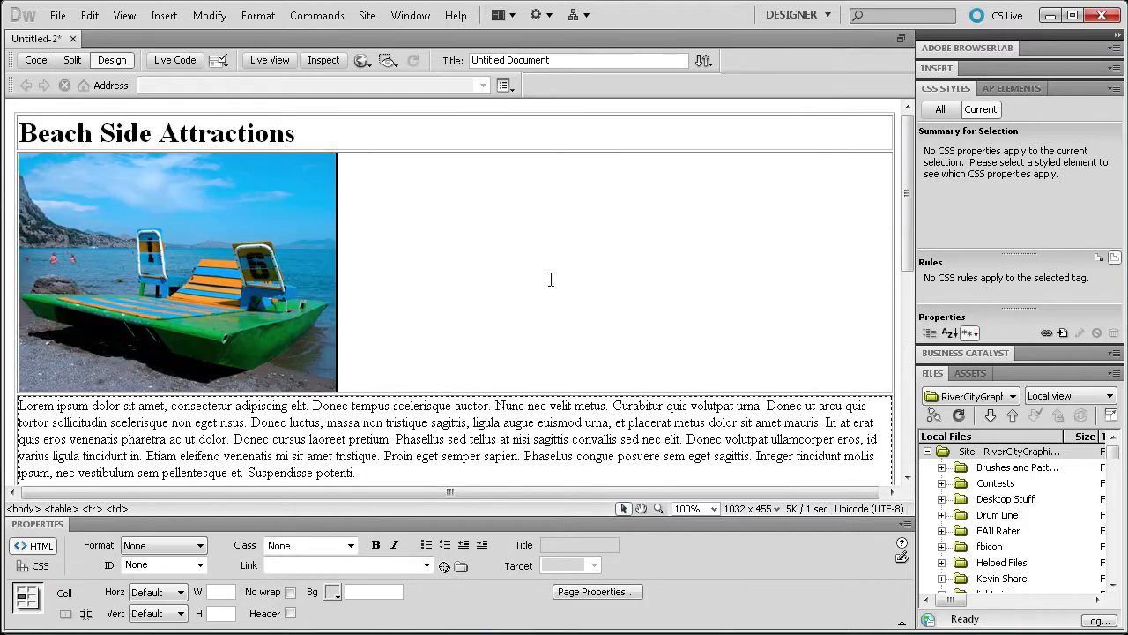
pyautogui.scroll(-3)
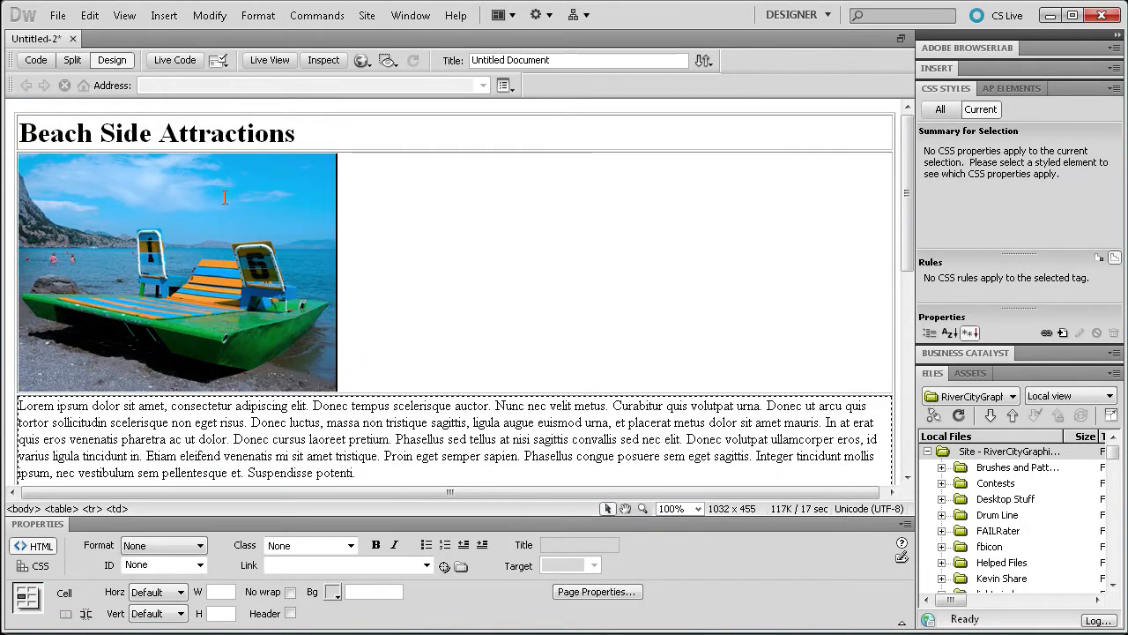
pyautogui.scroll(-3)
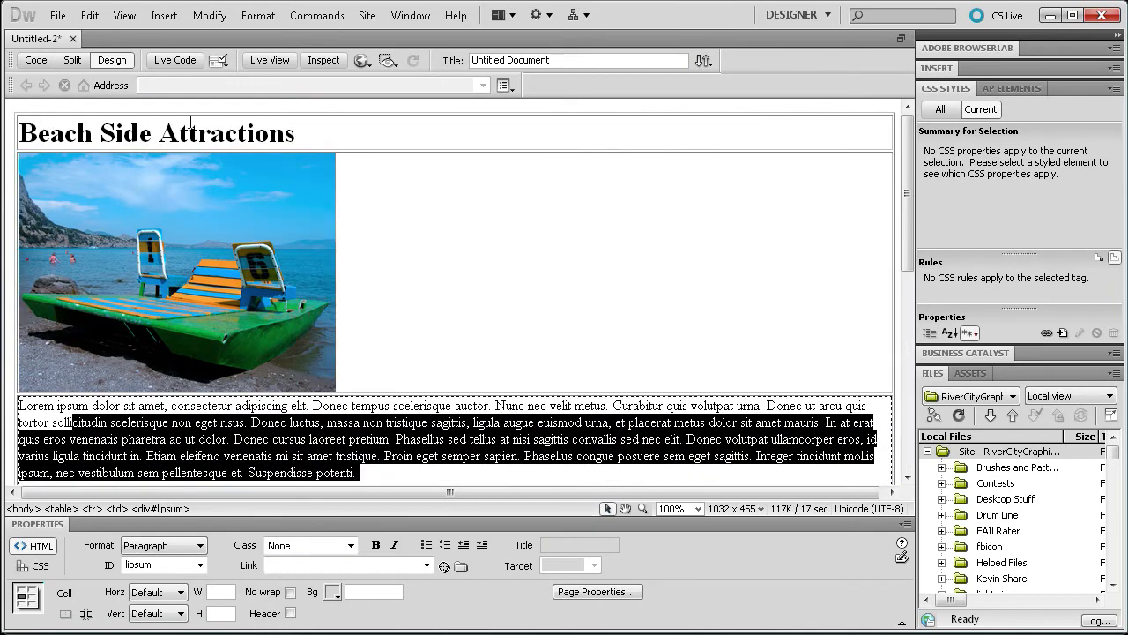
pyautogui.scroll(-3)
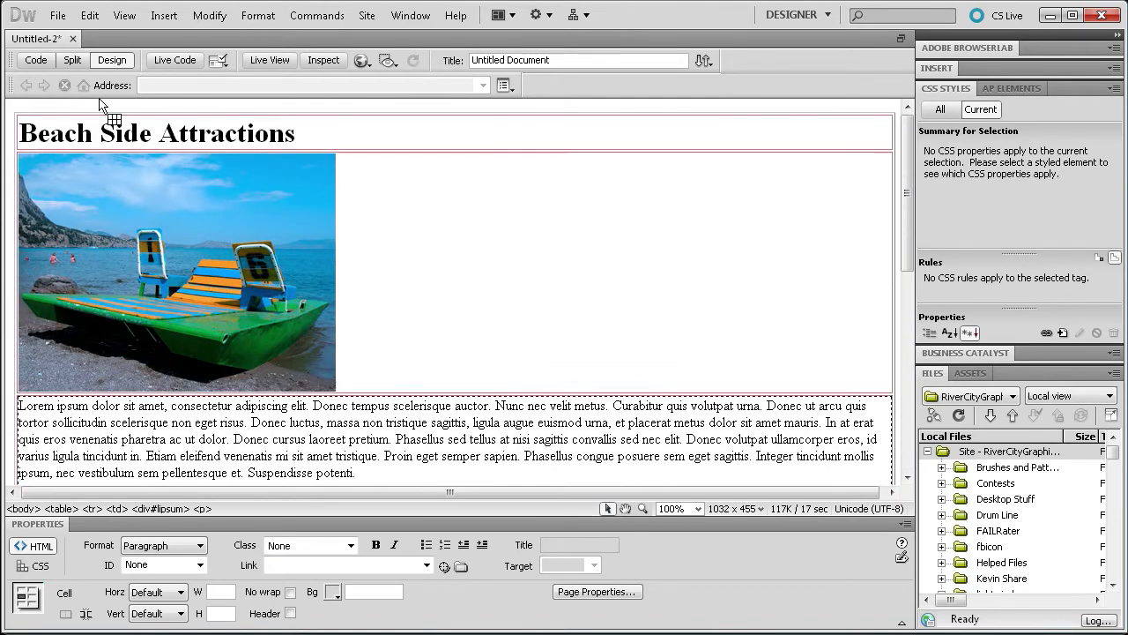
pyautogui.moveTo(35, 60)
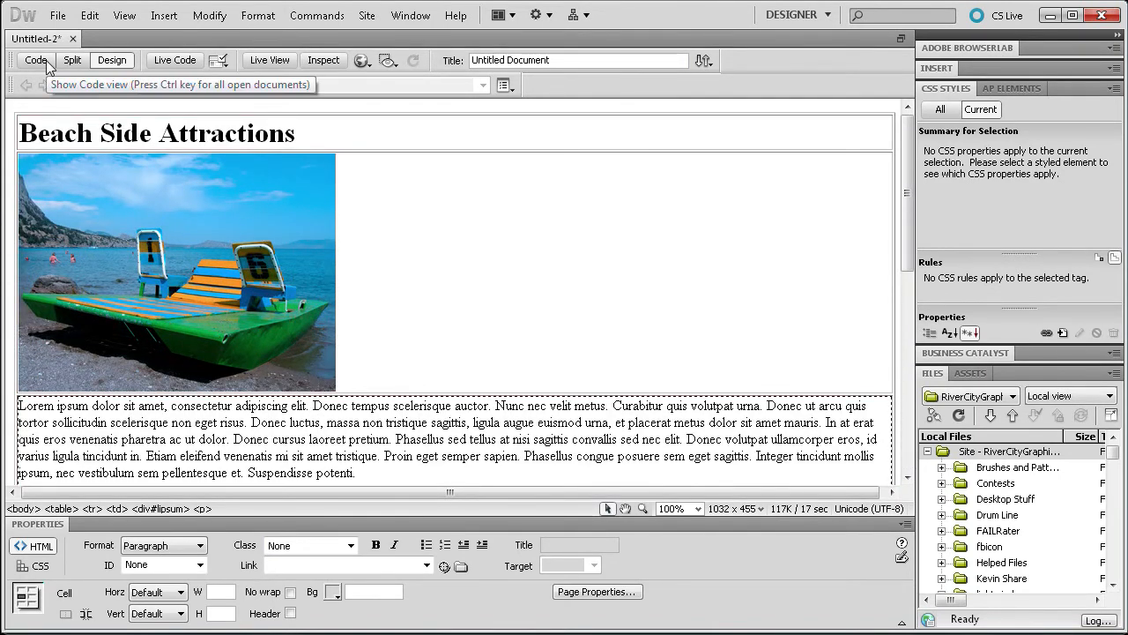
# In Code view, replace 'Untitled Document' in the title tag with Beach Side Attractions
pyautogui.click(36, 60)
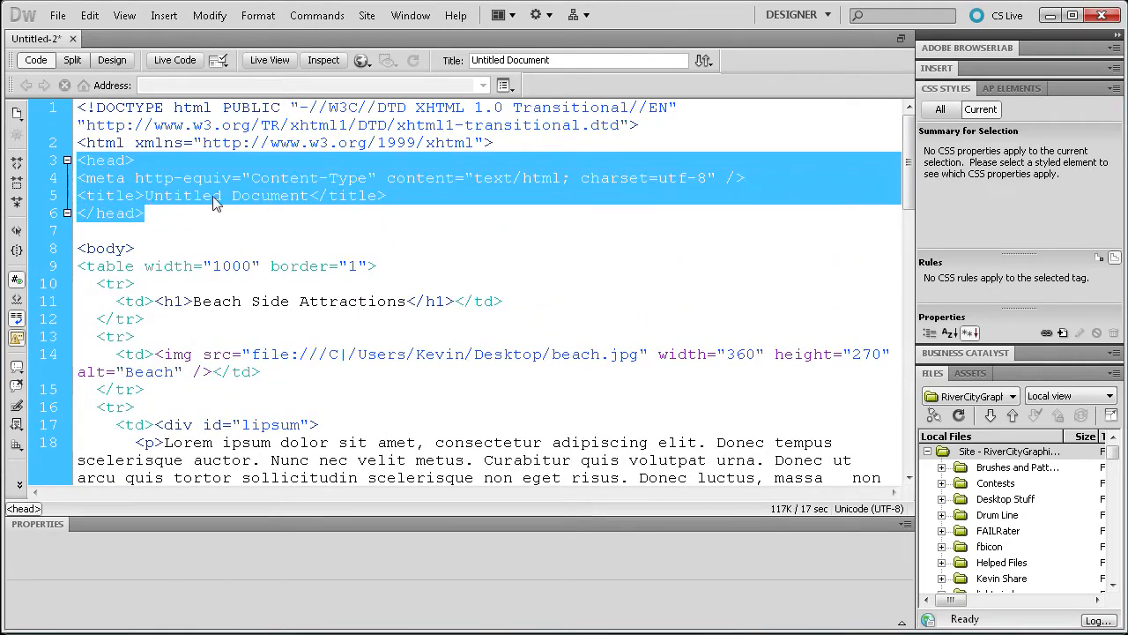
pyautogui.click(176, 176)
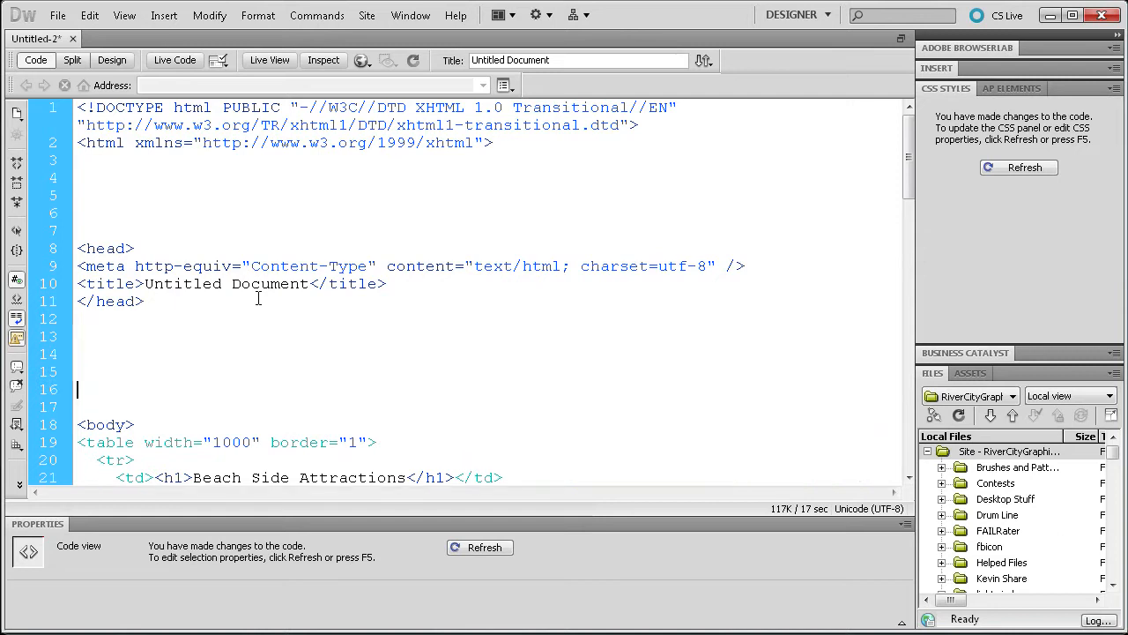
pyautogui.moveTo(405, 252)
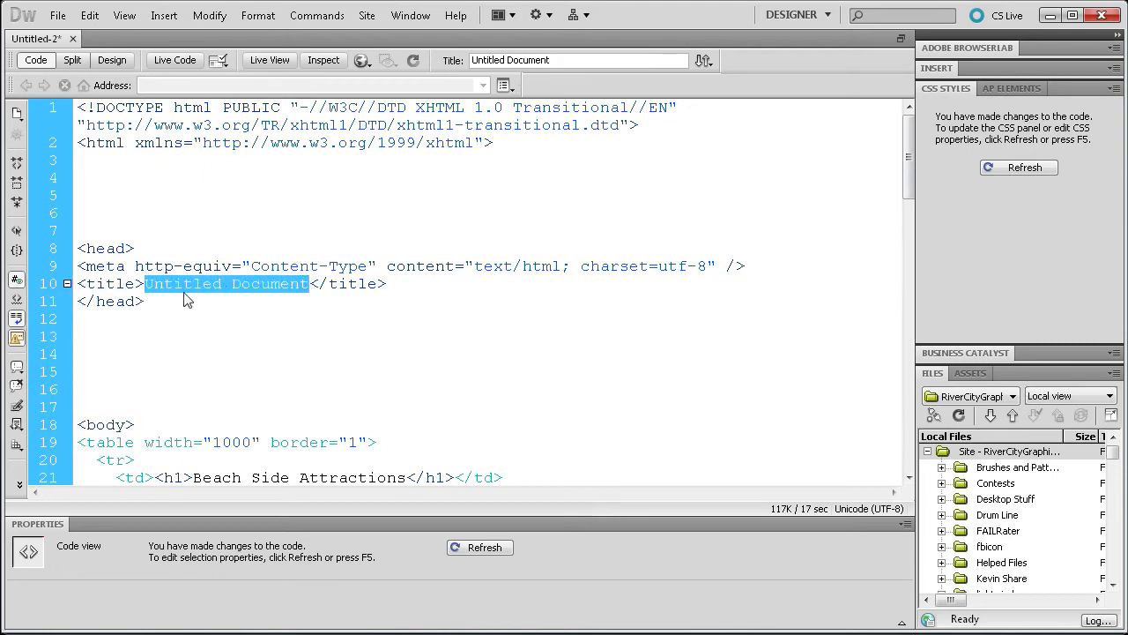
pyautogui.write('Beach Side Attrac')
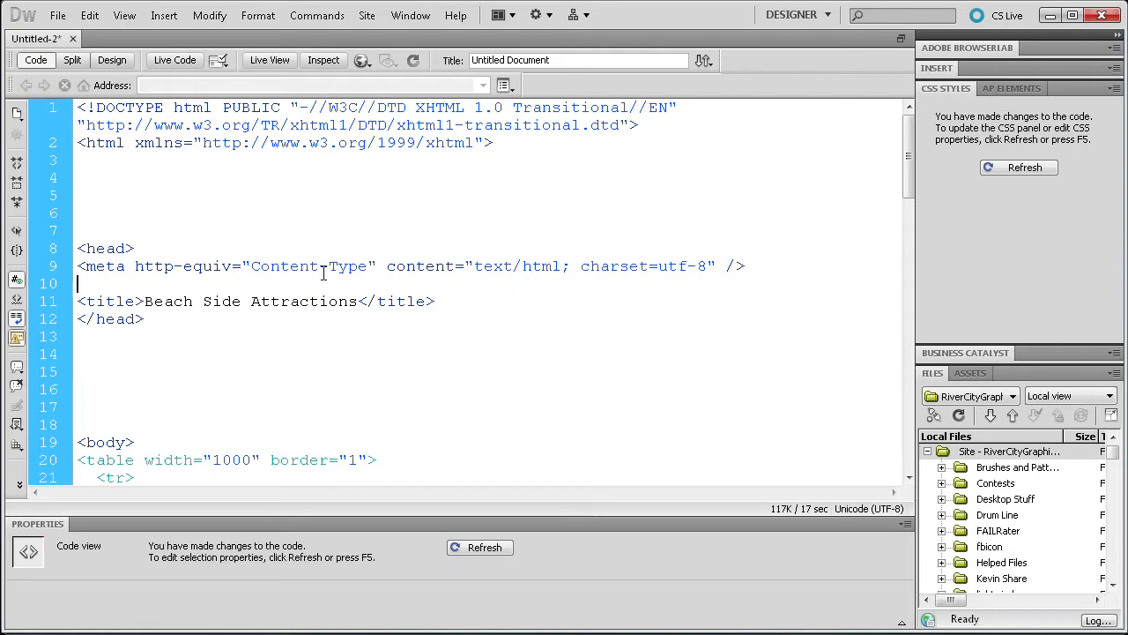
# Write <meta name="Description" content="" /> above the title and duplicate the line
pyautogui.write('<')
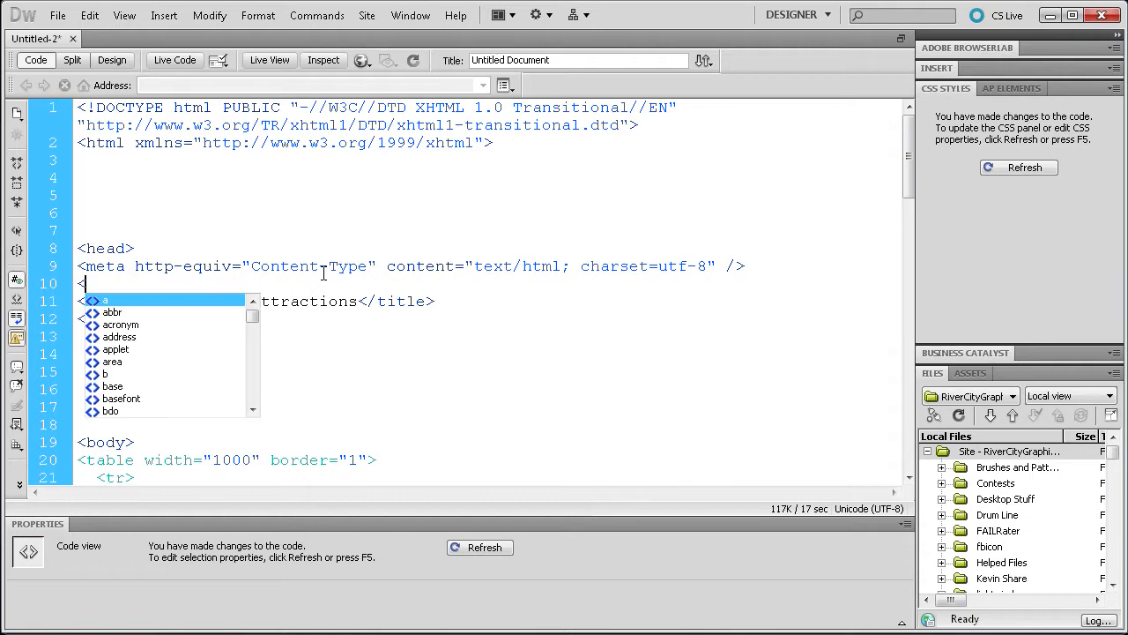
pyautogui.write('meta name="')
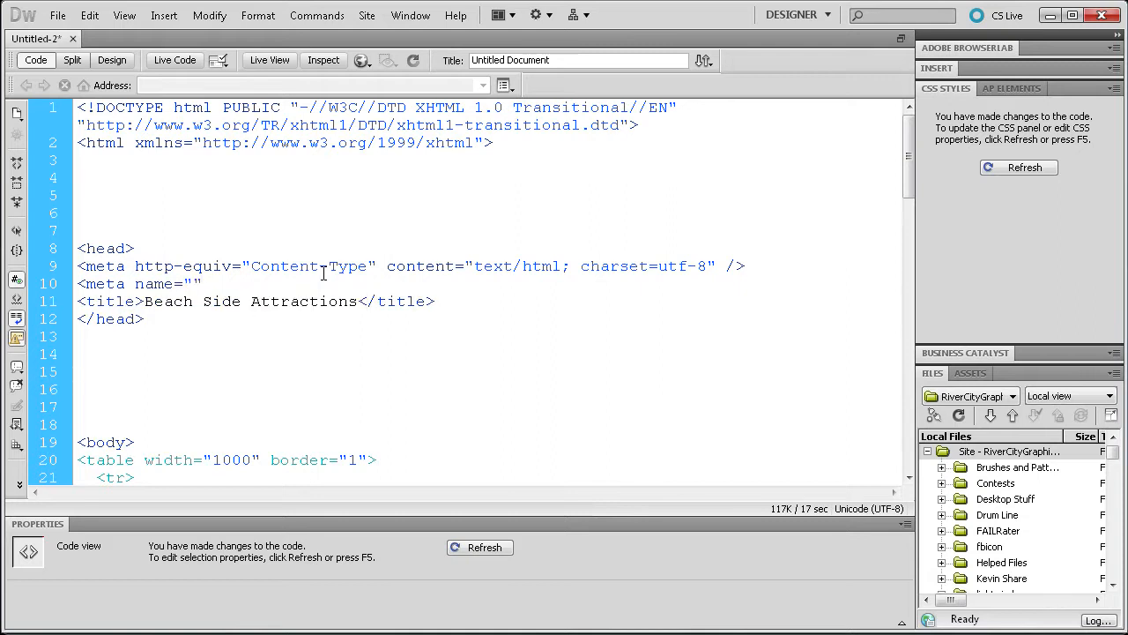
pyautogui.write('D')
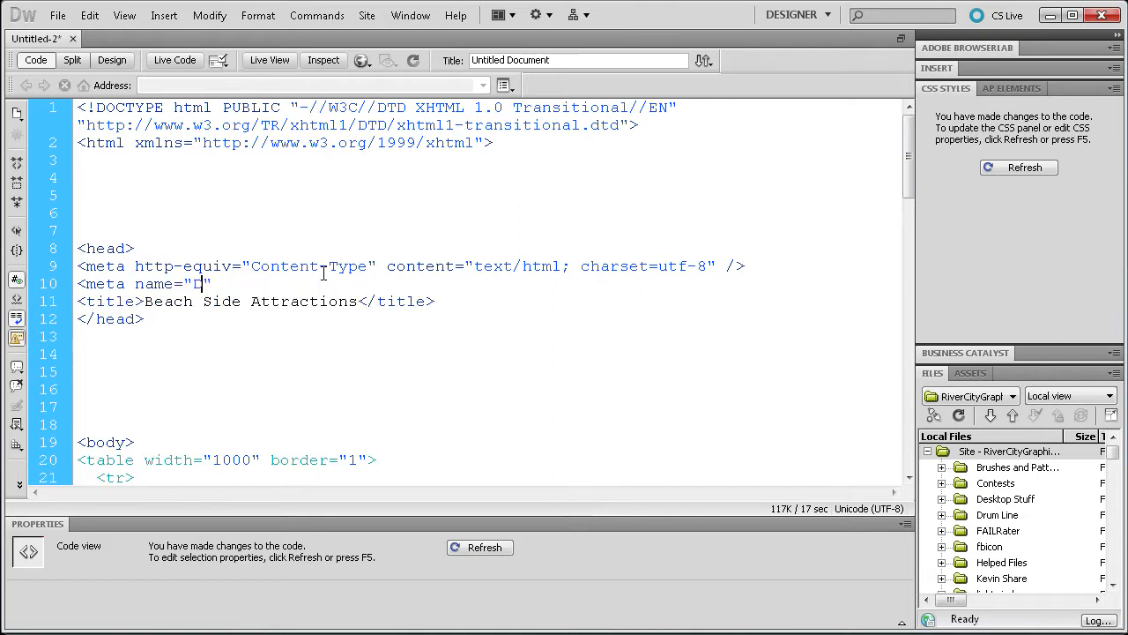
pyautogui.write('r')
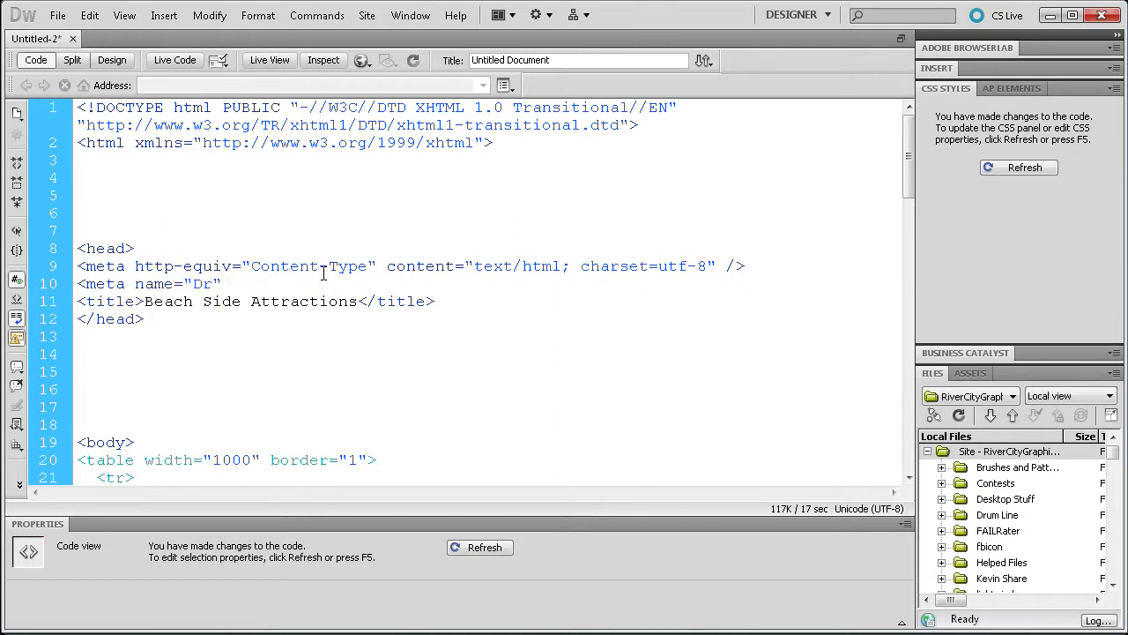
pyautogui.write('escri')
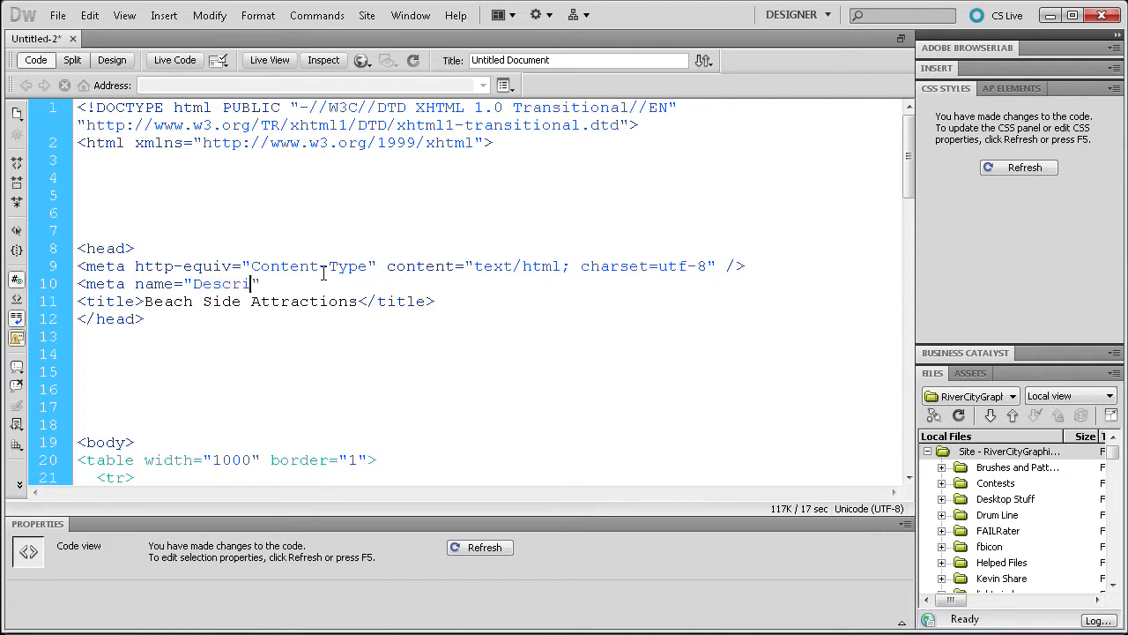
pyautogui.write('ption')
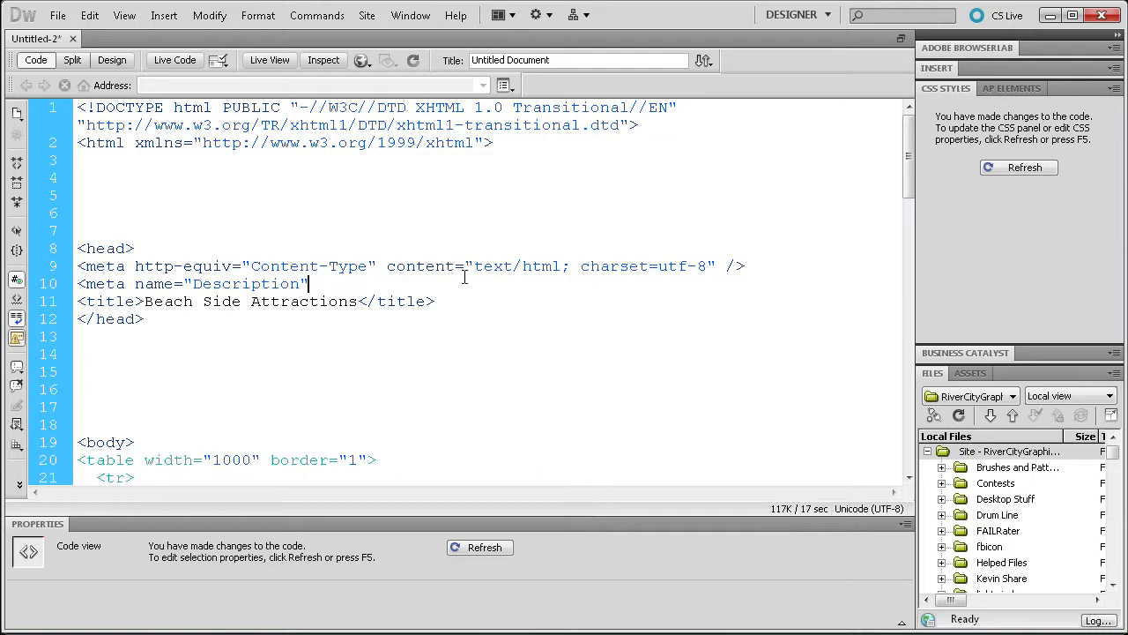
pyautogui.write('content="" />')
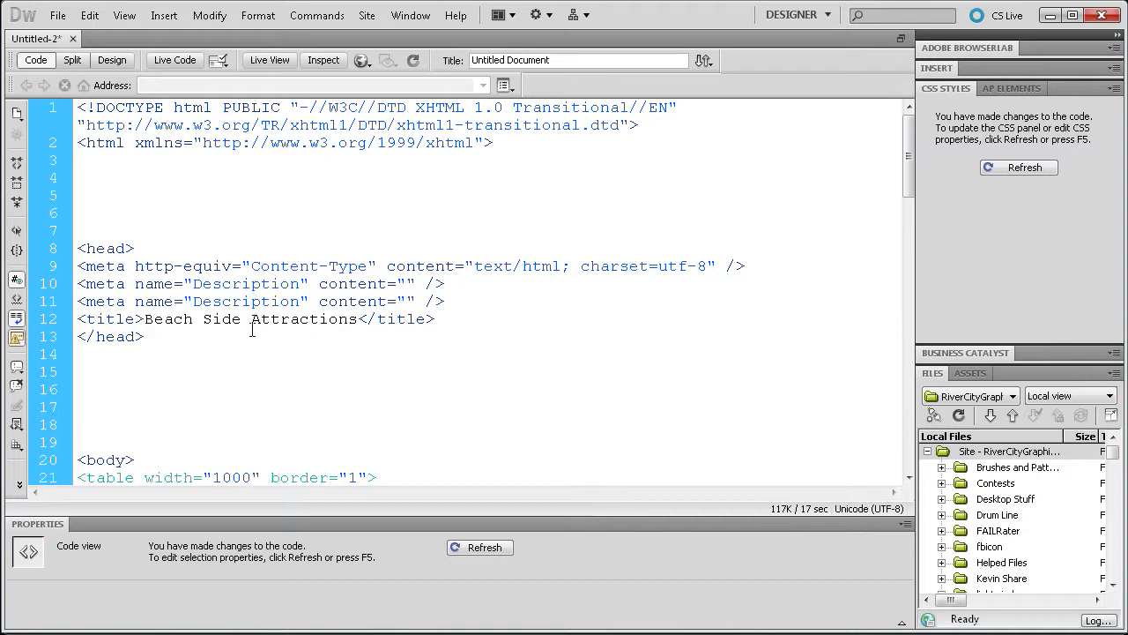
# Rename the second meta tag to Keywords and place the cursor in the Description content quotes
pyautogui.doubleClick(232, 300)
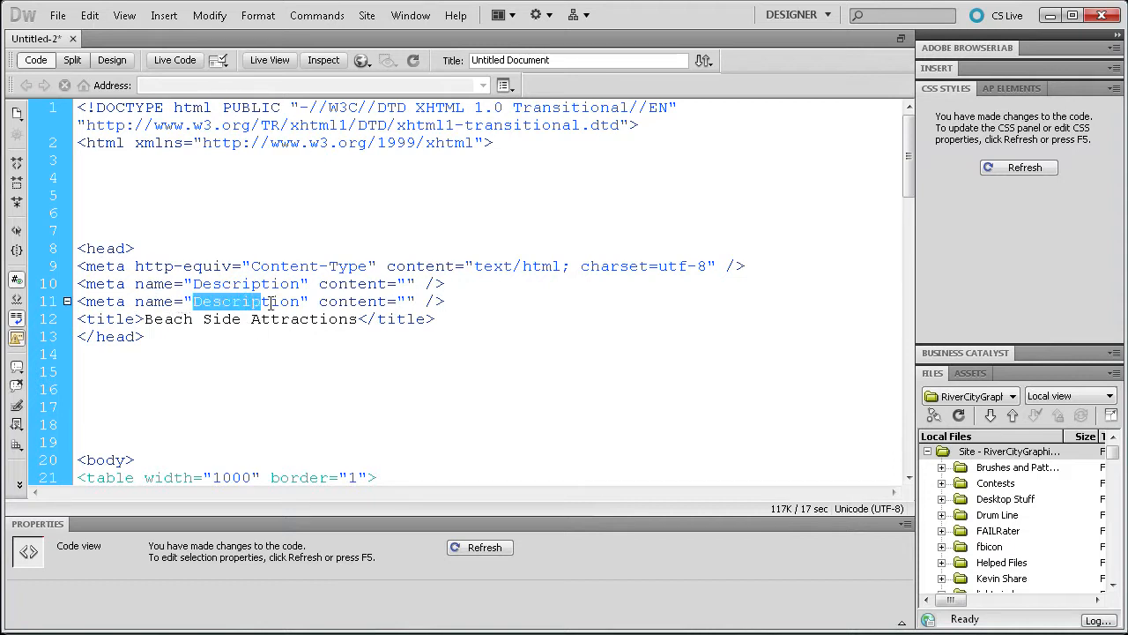
pyautogui.write('K')
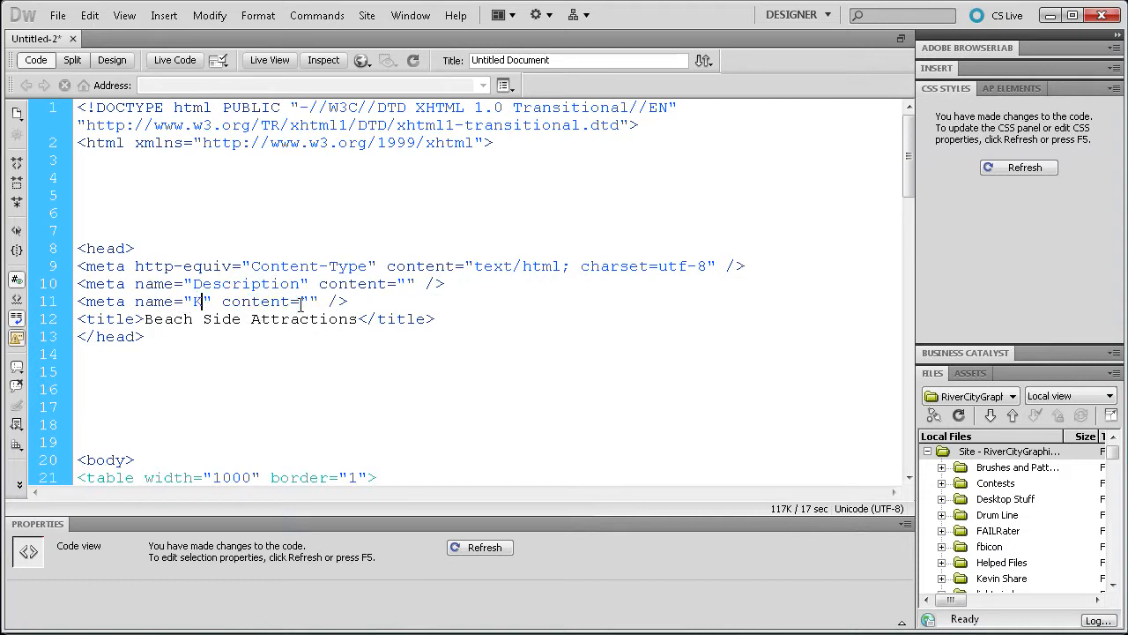
pyautogui.write('eywords')
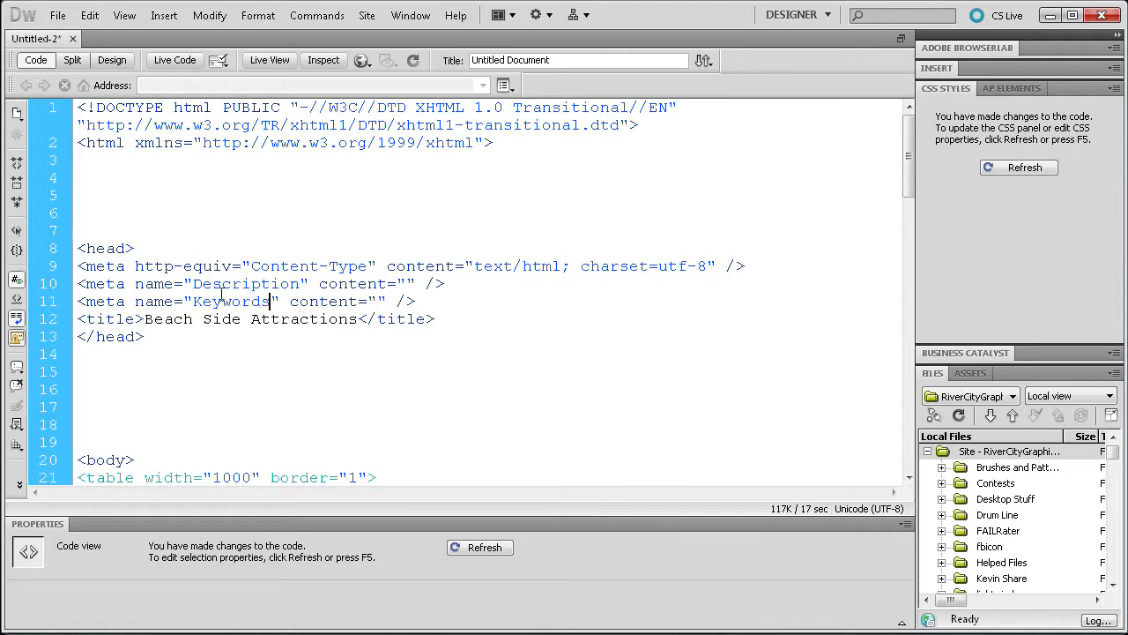
pyautogui.doubleClick(247, 282)
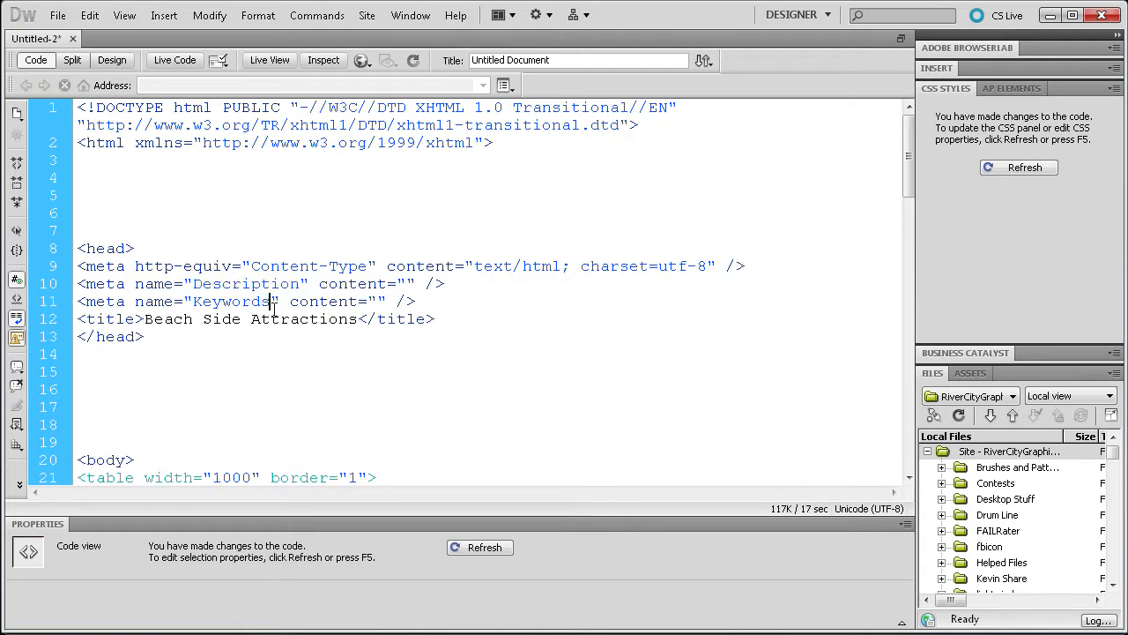
pyautogui.doubleClick(229, 302)
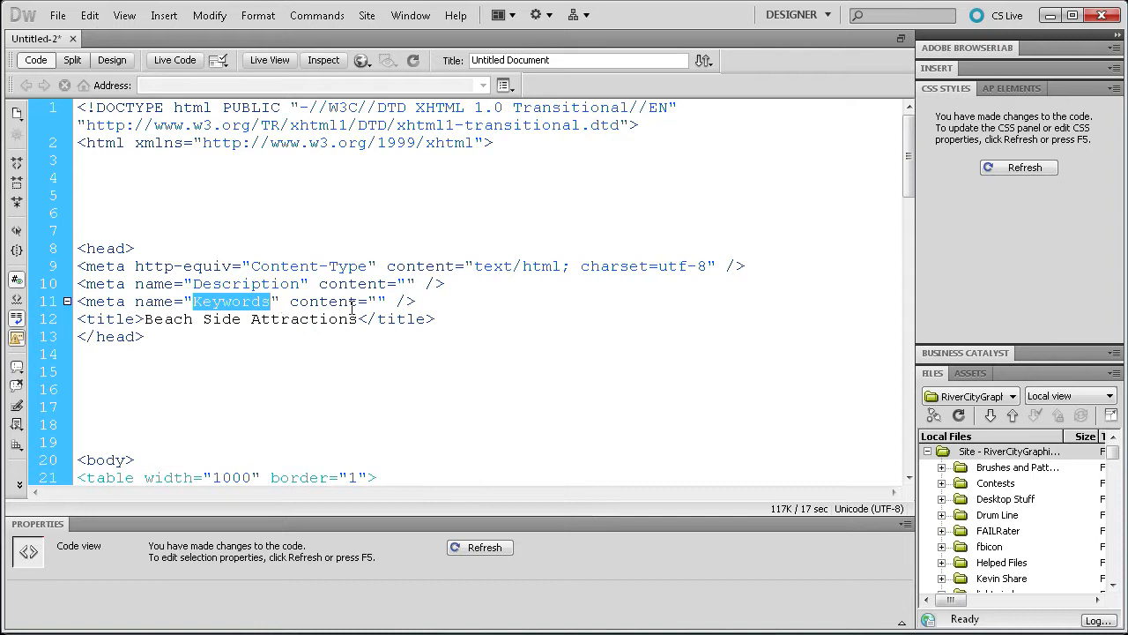
pyautogui.click(381, 302)
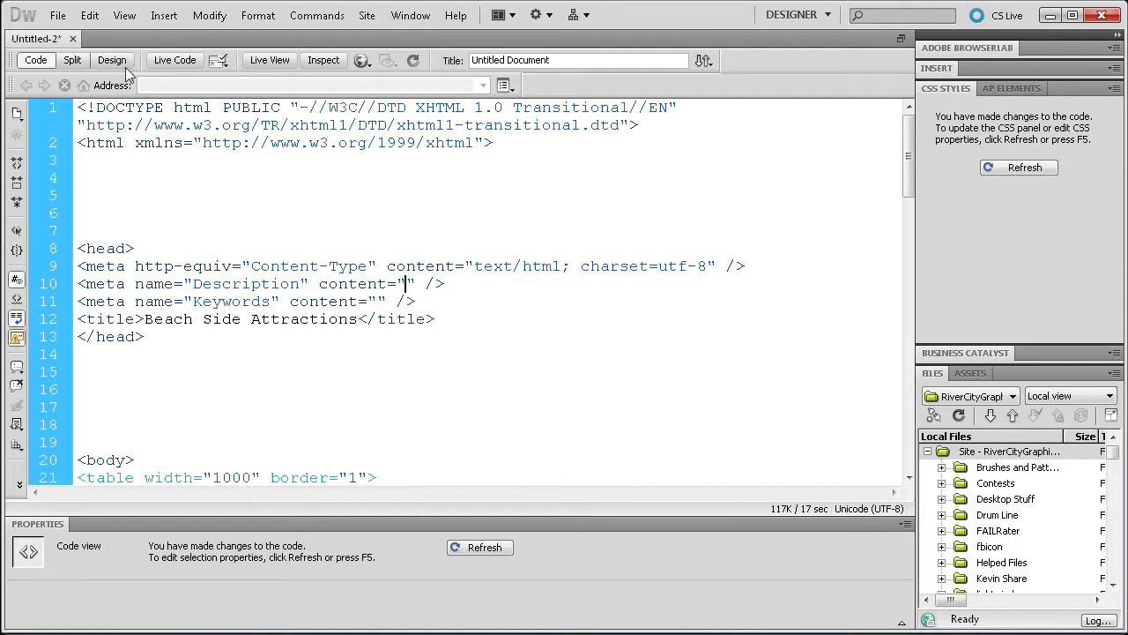
pyautogui.moveTo(113, 60)
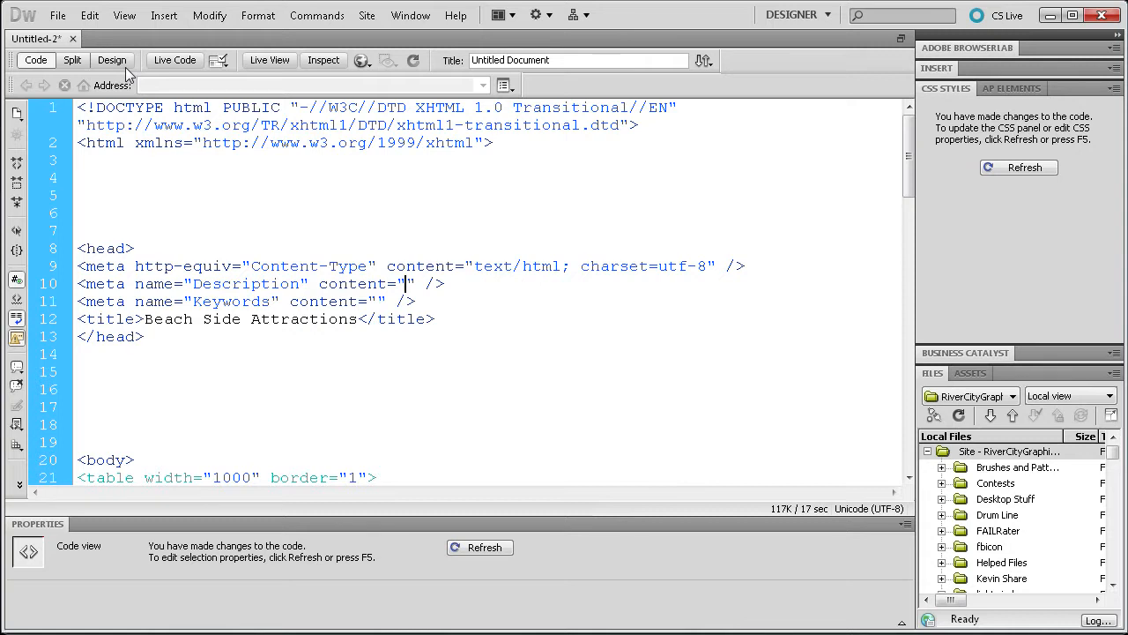
# Write the Description sentence about many fun and exciting attractions to discover at the beach
pyautogui.write('There are m')
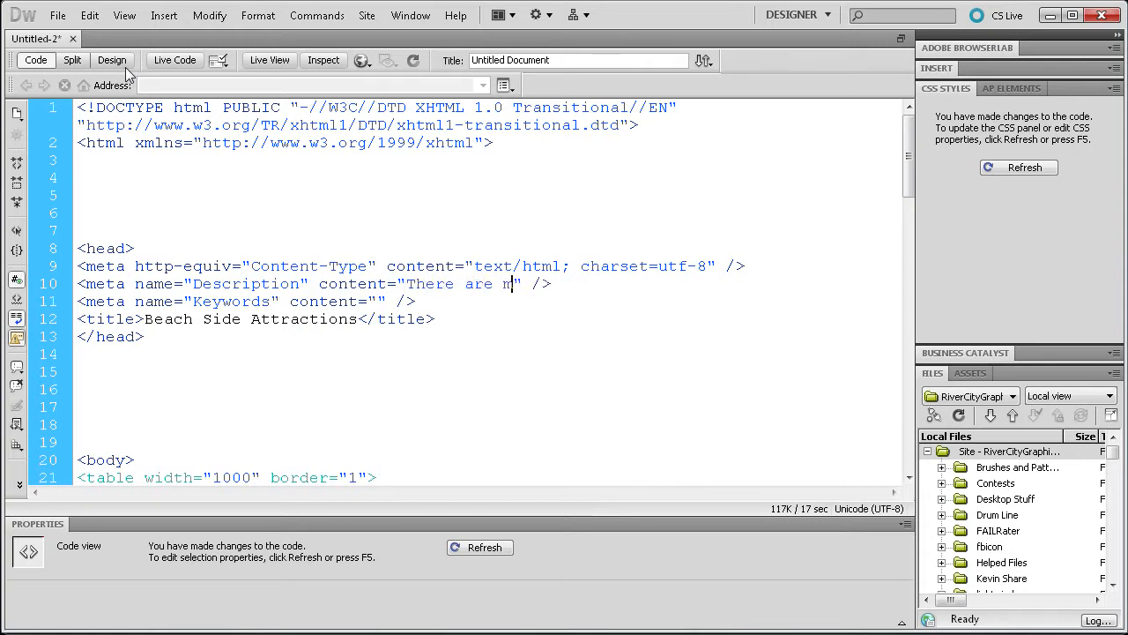
pyautogui.write('many fun e')
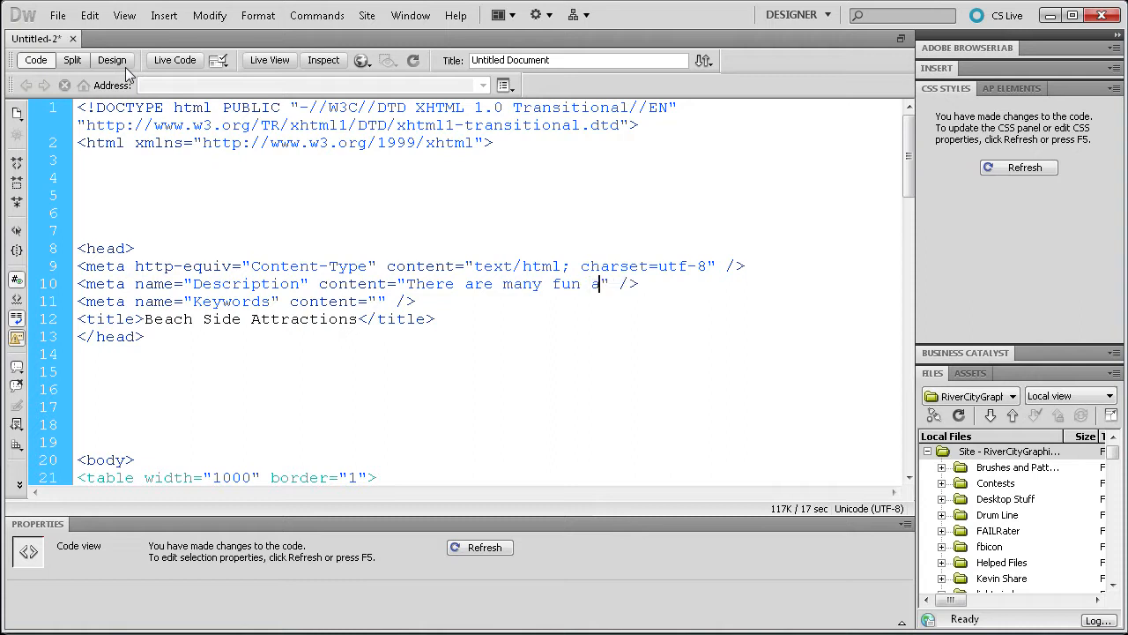
pyautogui.write('nd exciting')
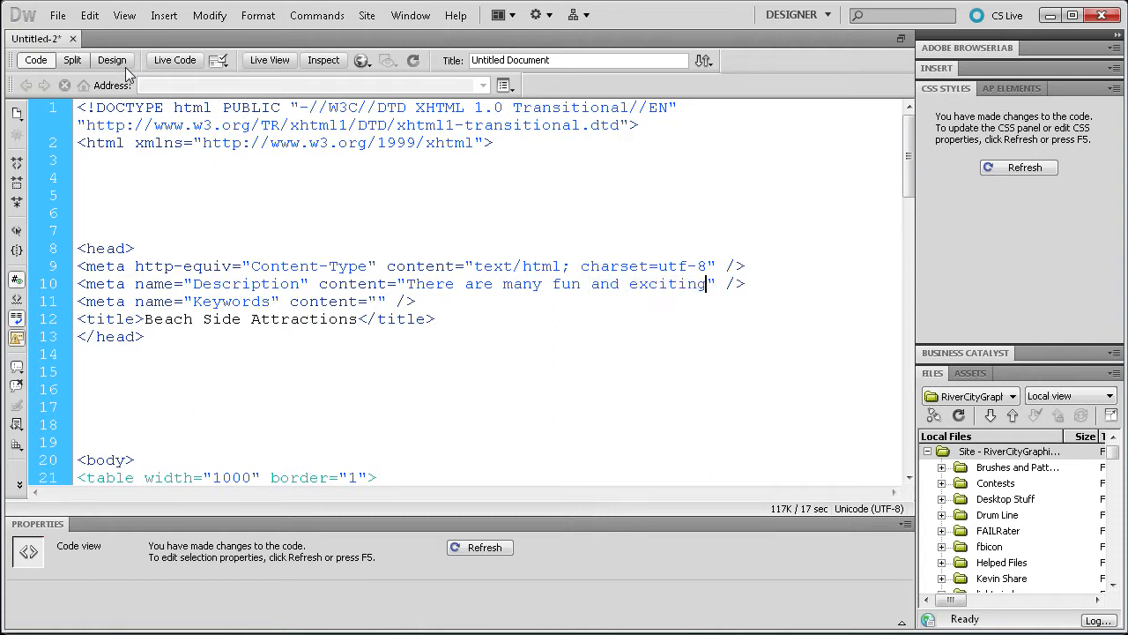
pyautogui.write('attractio')
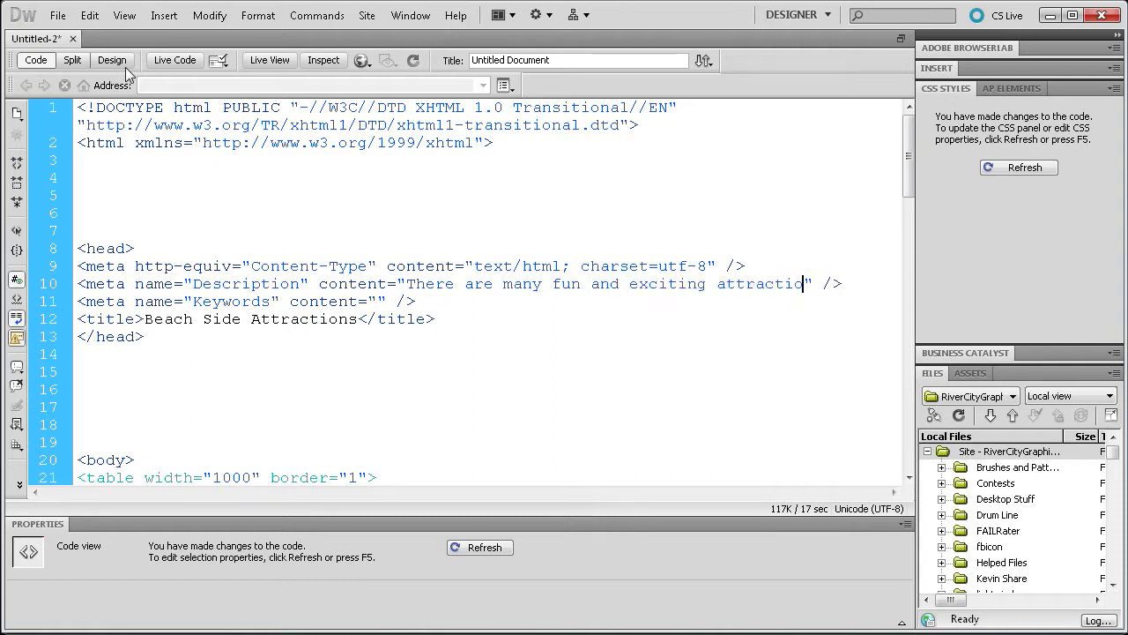
pyautogui.write('ns to di')
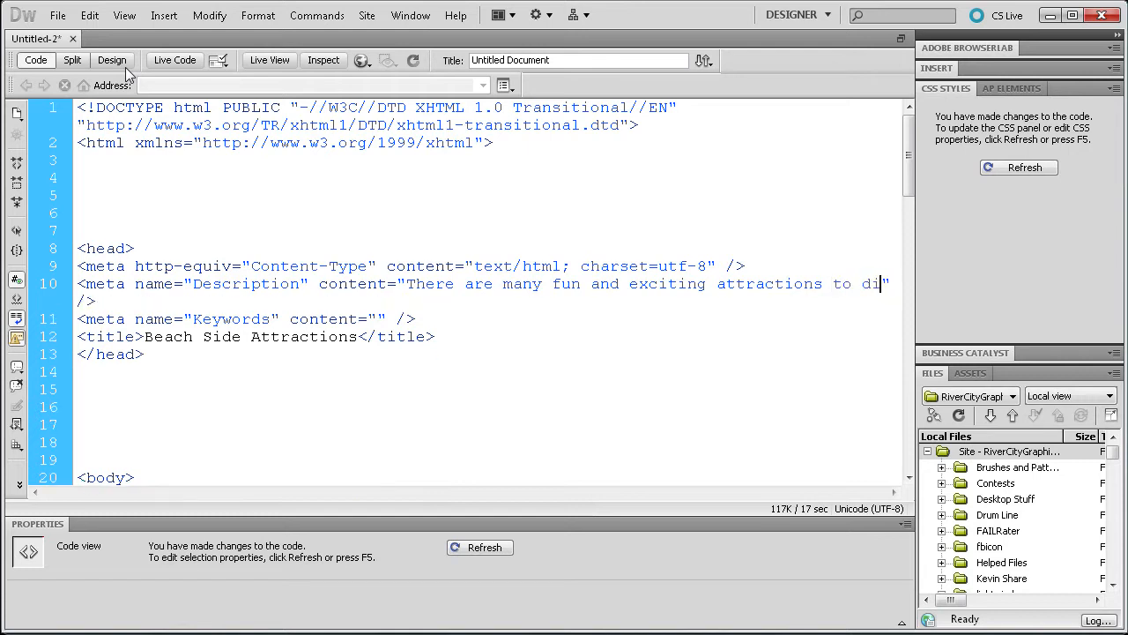
pyautogui.write('scover w')
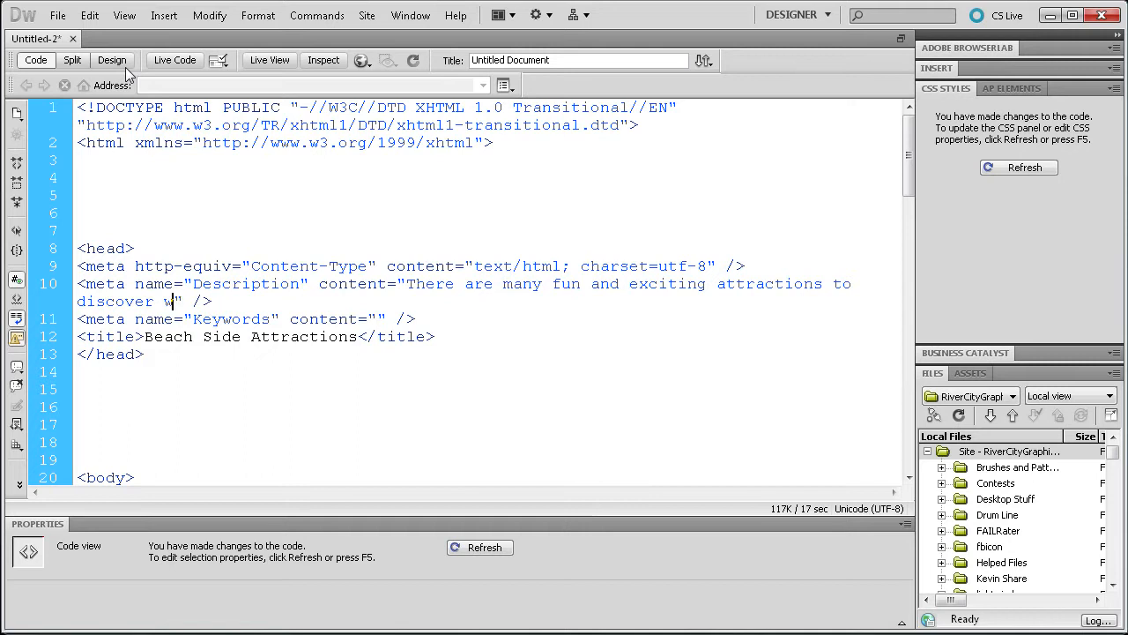
pyautogui.write('hile at the')
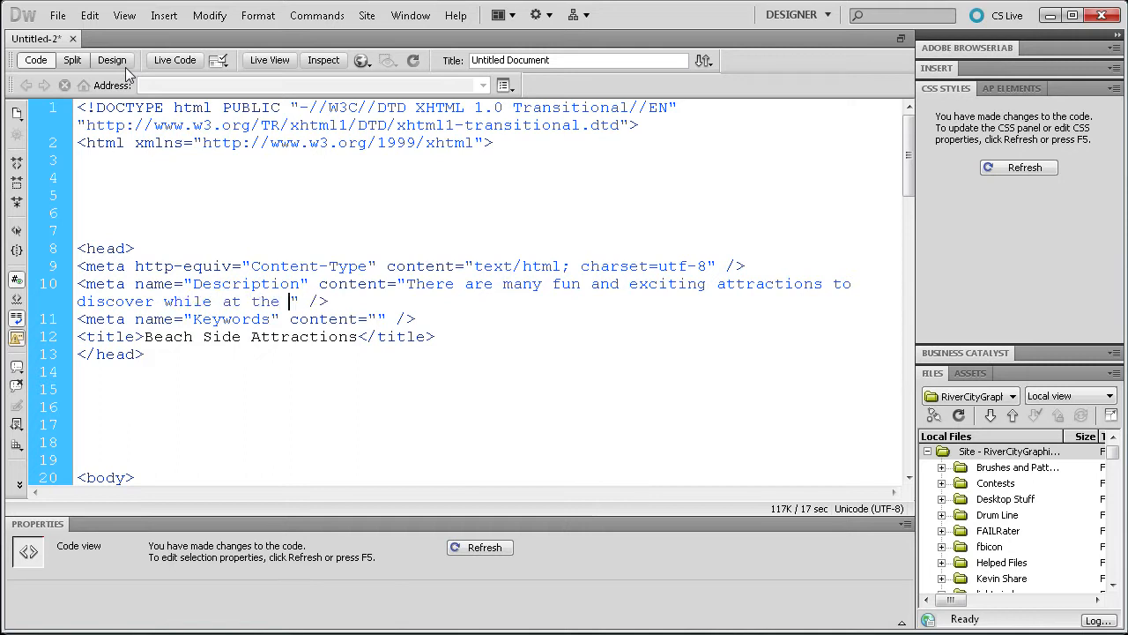
pyautogui.write('beach.  LEarn about')
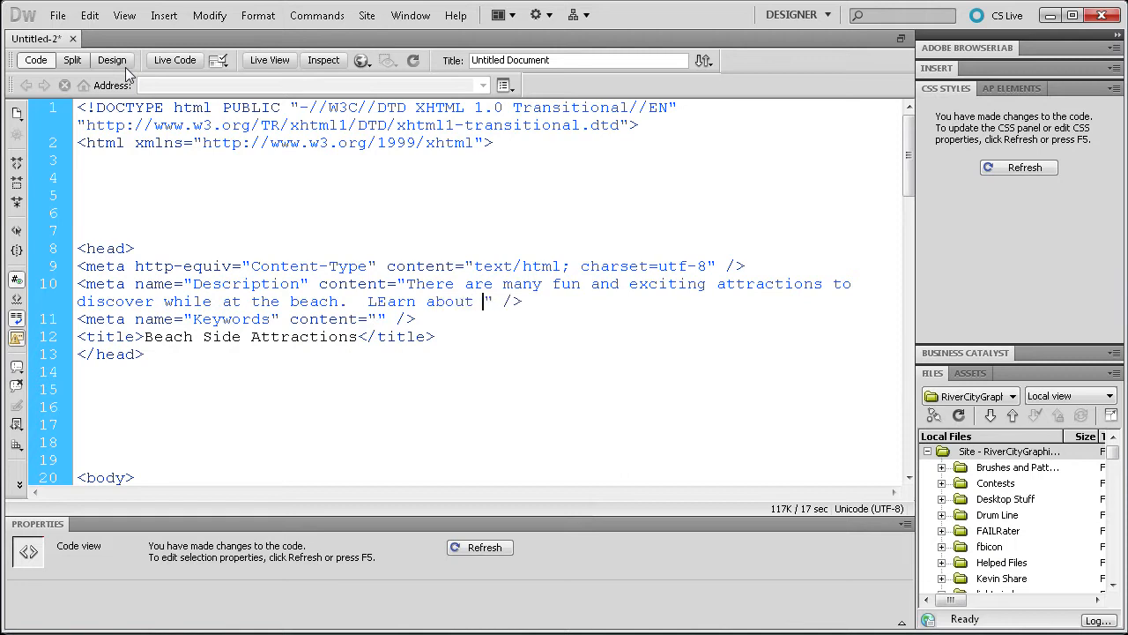
# Add the sentence about learning some of my favorites from my vacation and fix 'Learn'
pyautogui.write('some of my')
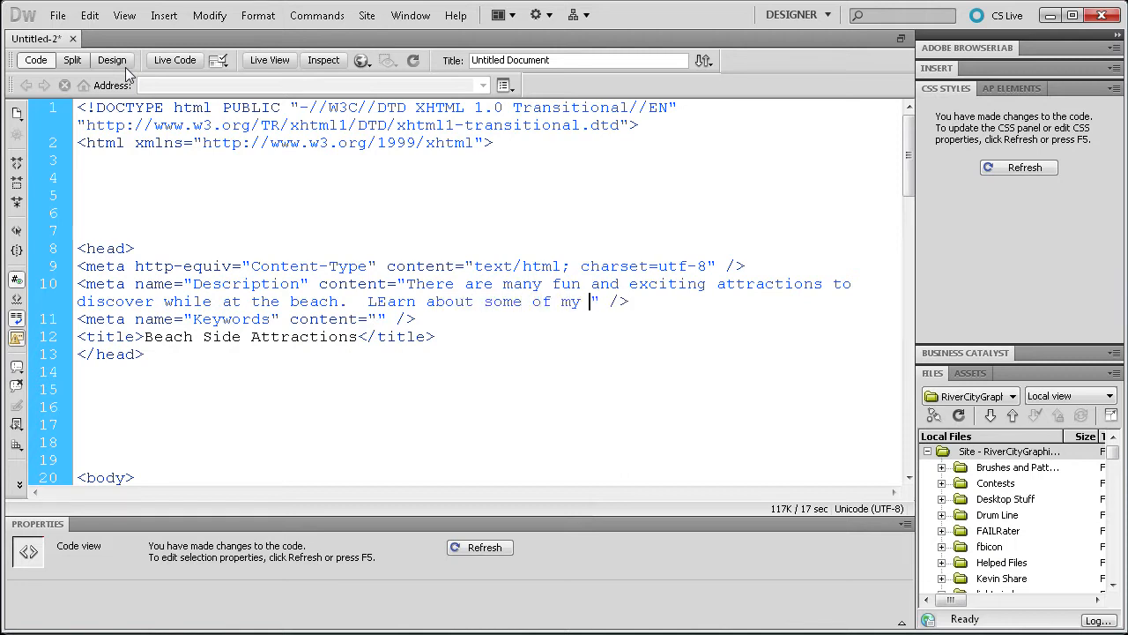
pyautogui.write('favorites')
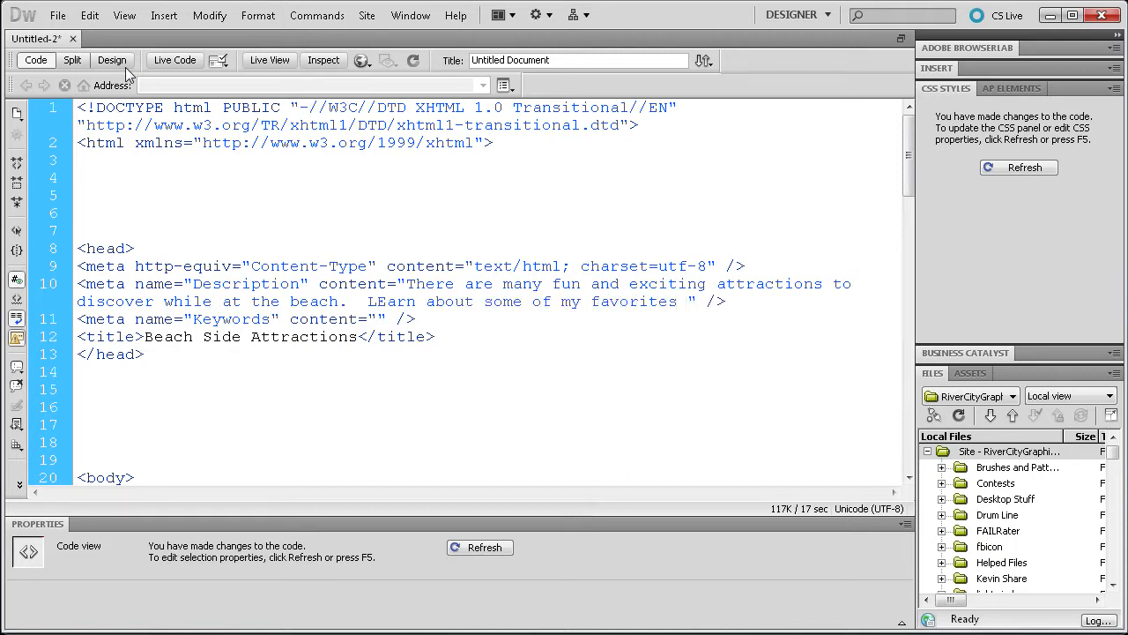
pyautogui.write('from my ve')
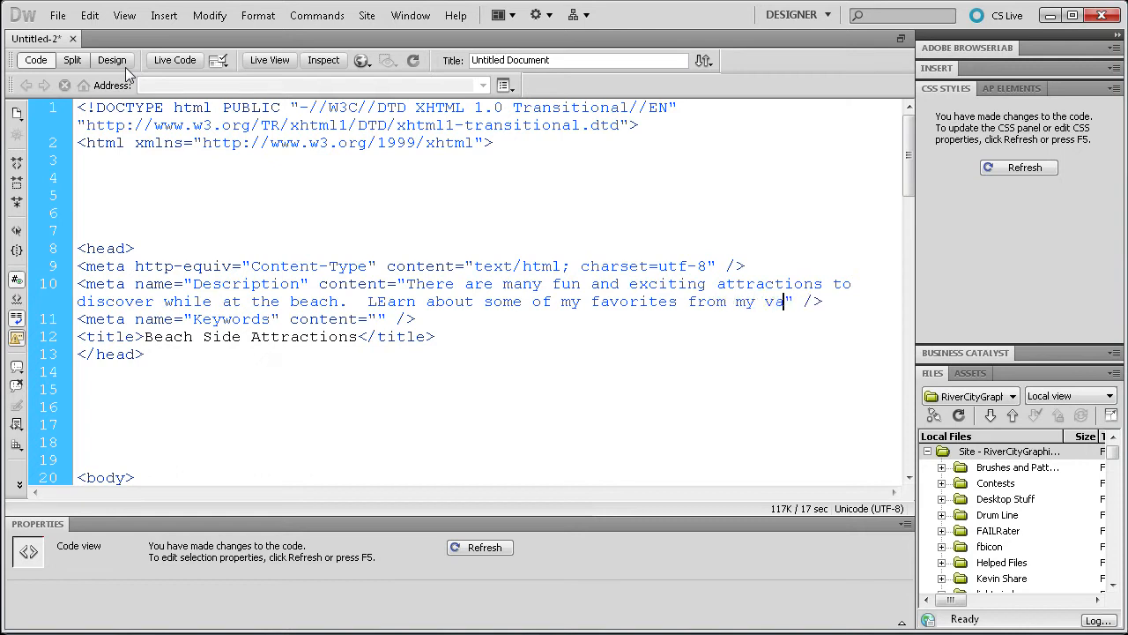
pyautogui.write('cation.')
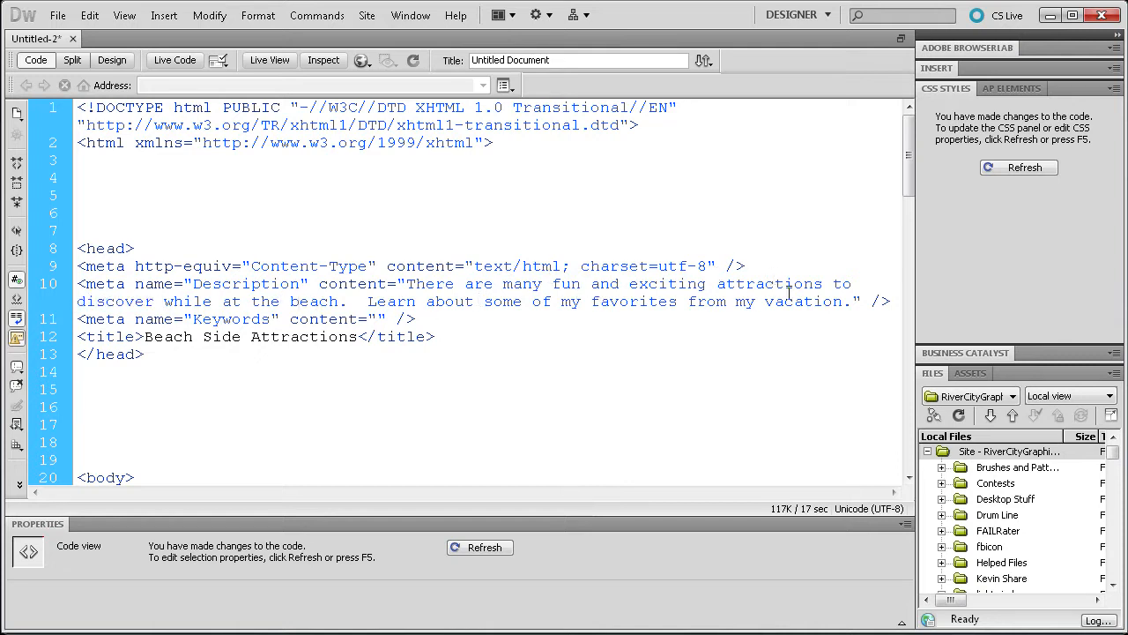
pyautogui.doubleClick(801, 300)
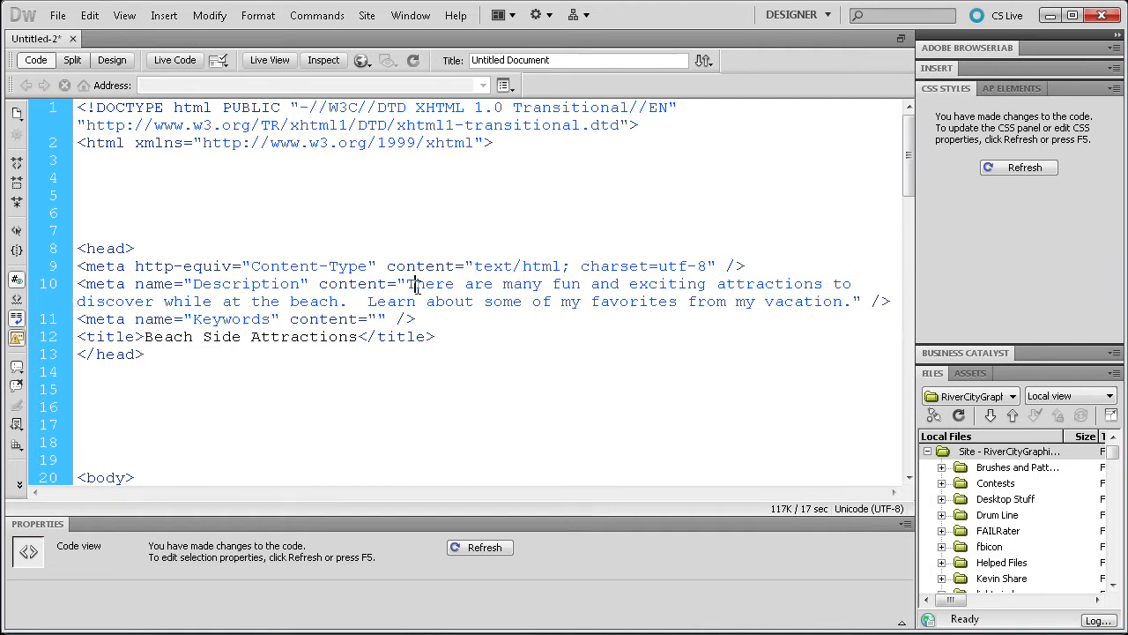
pyautogui.moveTo(409, 282); pyautogui.dragTo(849, 299)
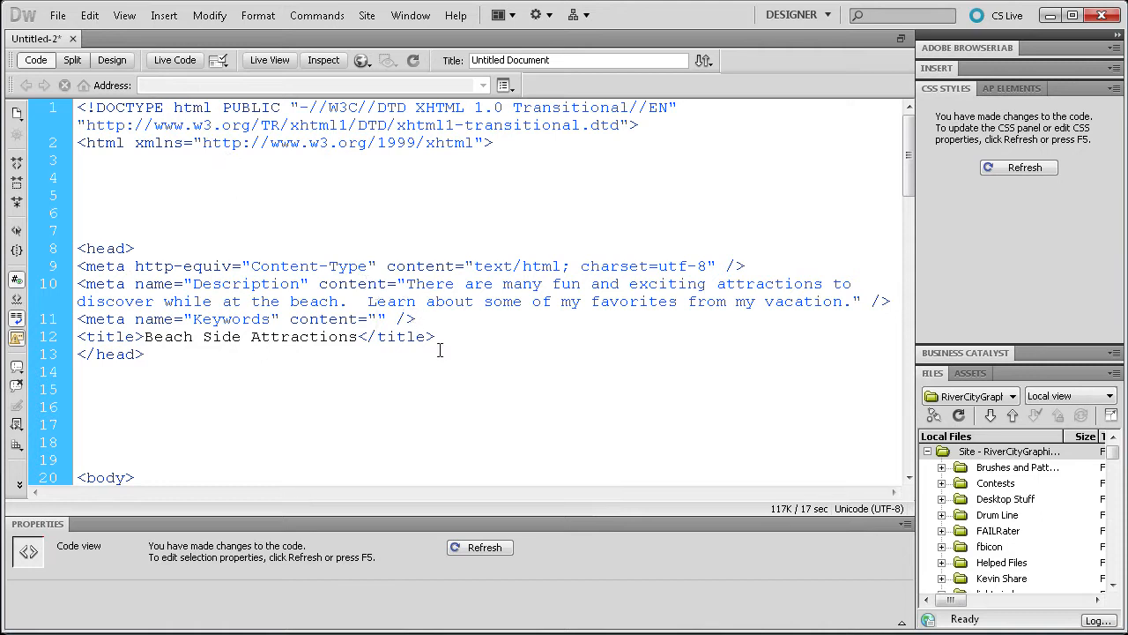
# Fill the Keywords content with beach, side, attractions, boat, family, water, ocean, fun, sunny food, summer
pyautogui.write('beach')
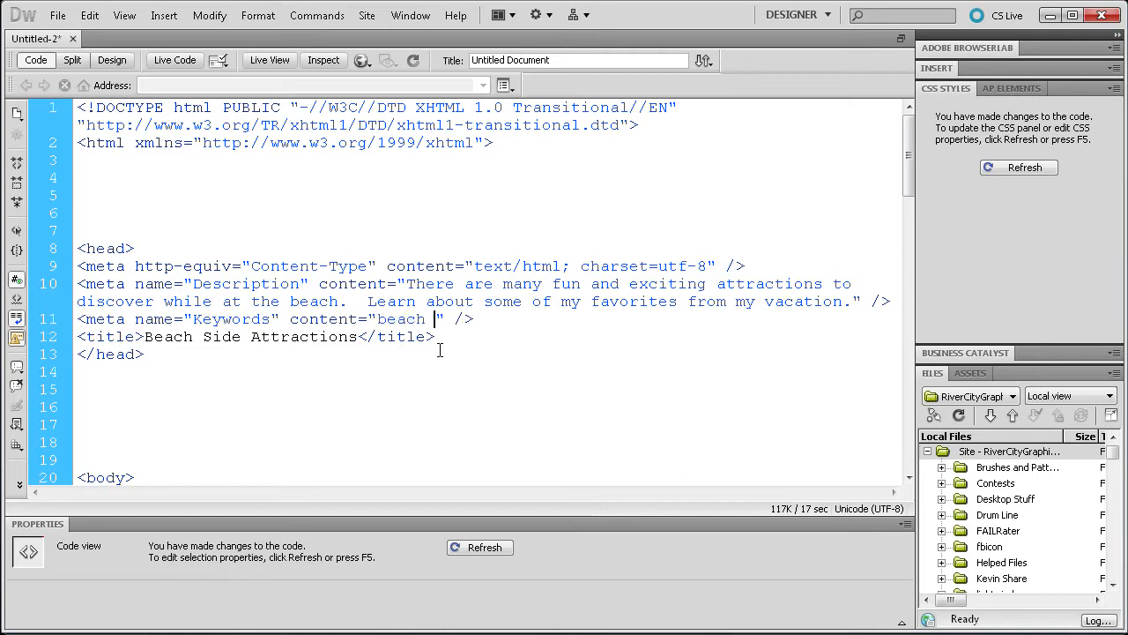
pyautogui.write('si')
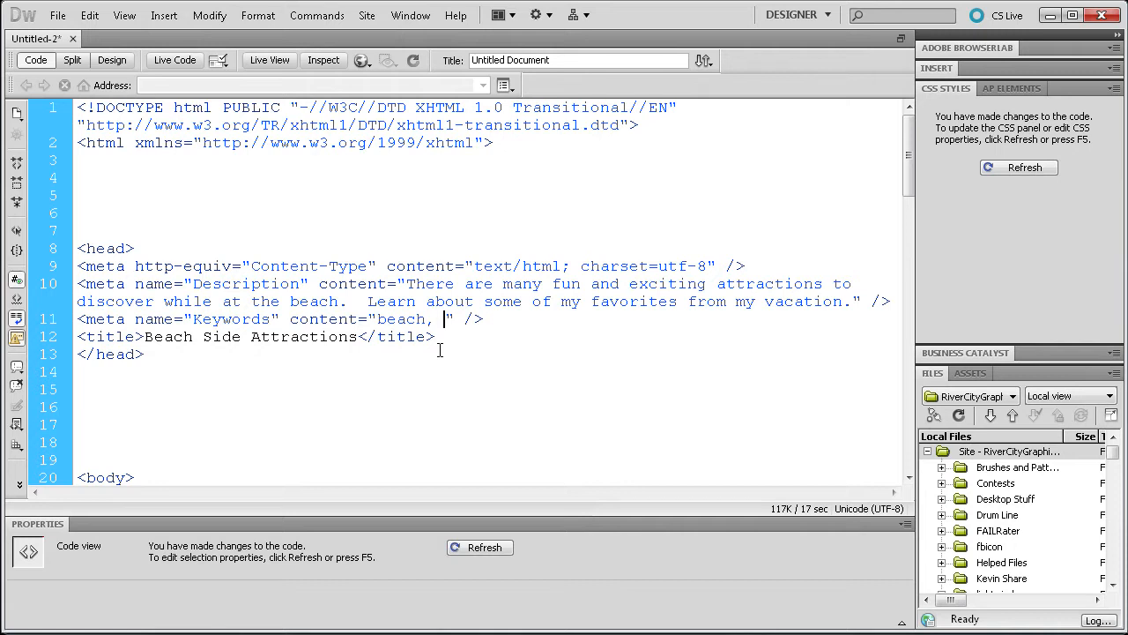
pyautogui.write('side, attr')
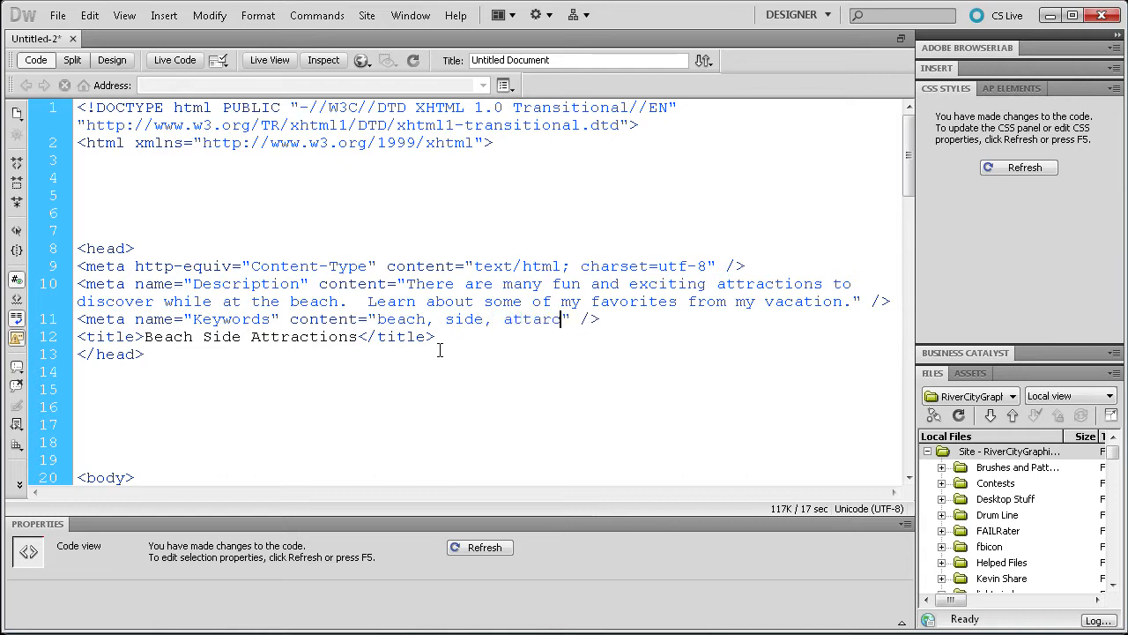
pyautogui.press('BackSpace')
pyautogui.write('ractions, ')
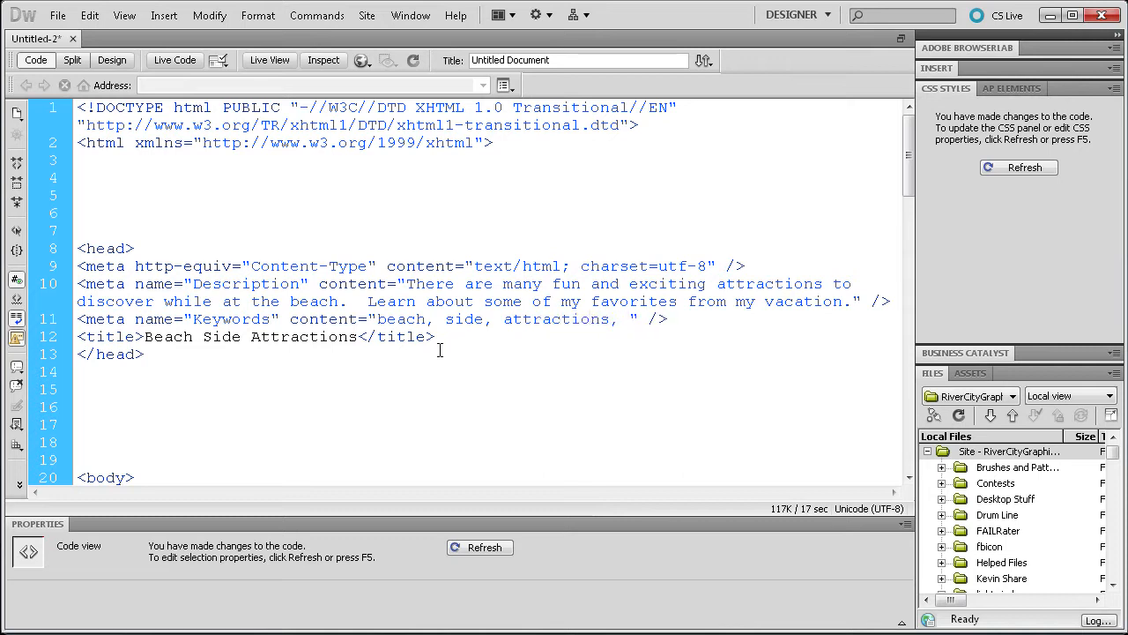
pyautogui.write('boat, family, w')
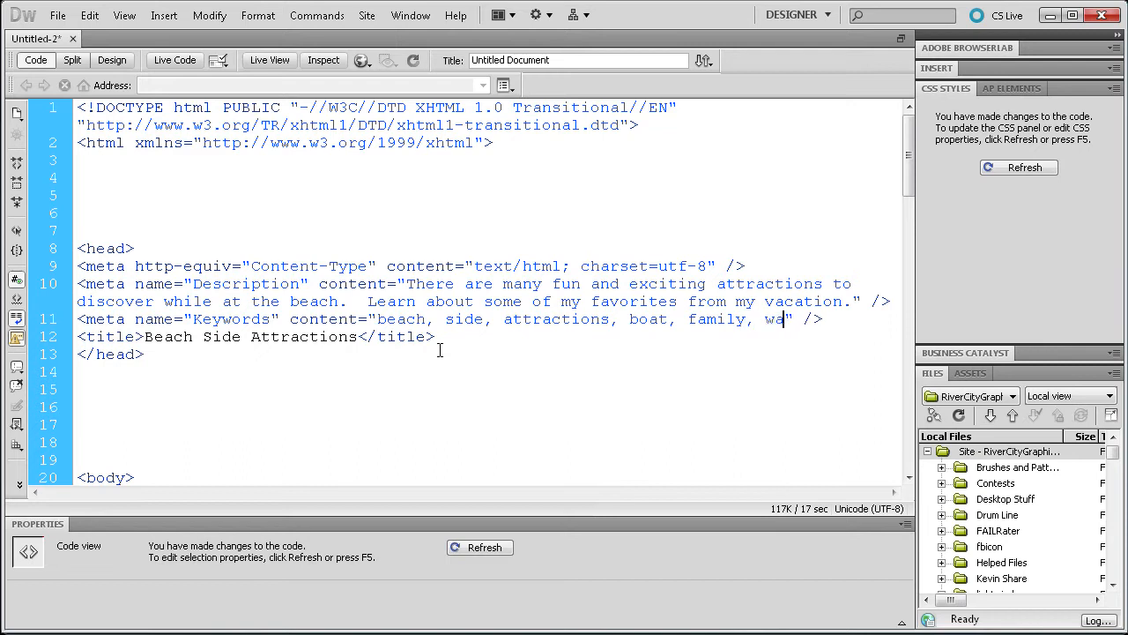
pyautogui.write('ater, ocean,')
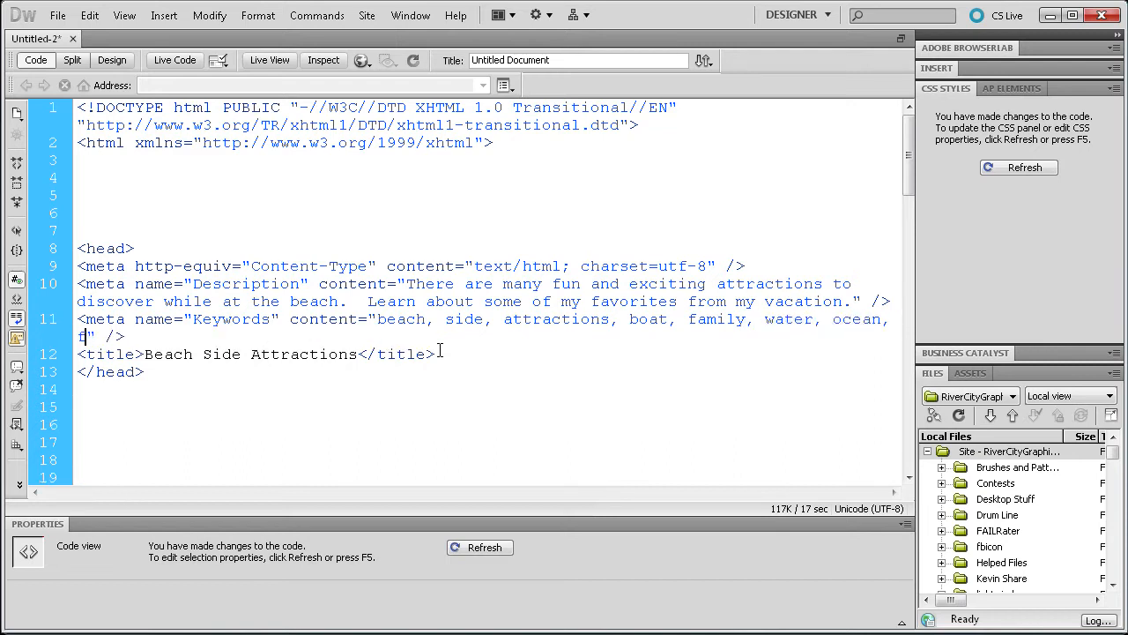
pyautogui.write('fun, sunny')
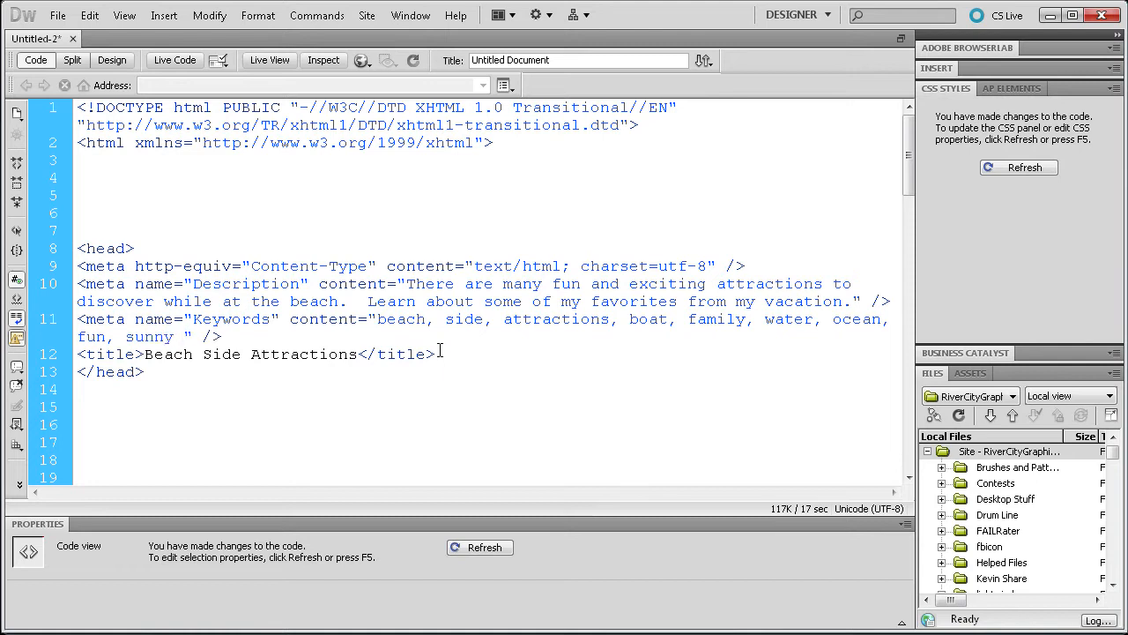
pyautogui.write('food,')
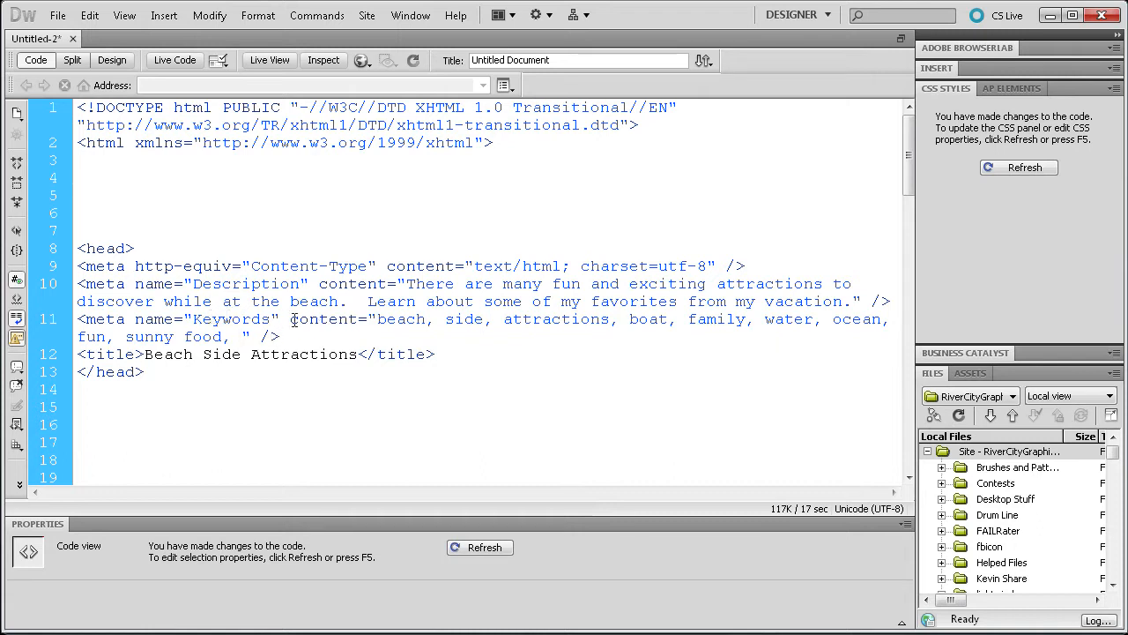
pyautogui.write('summer')
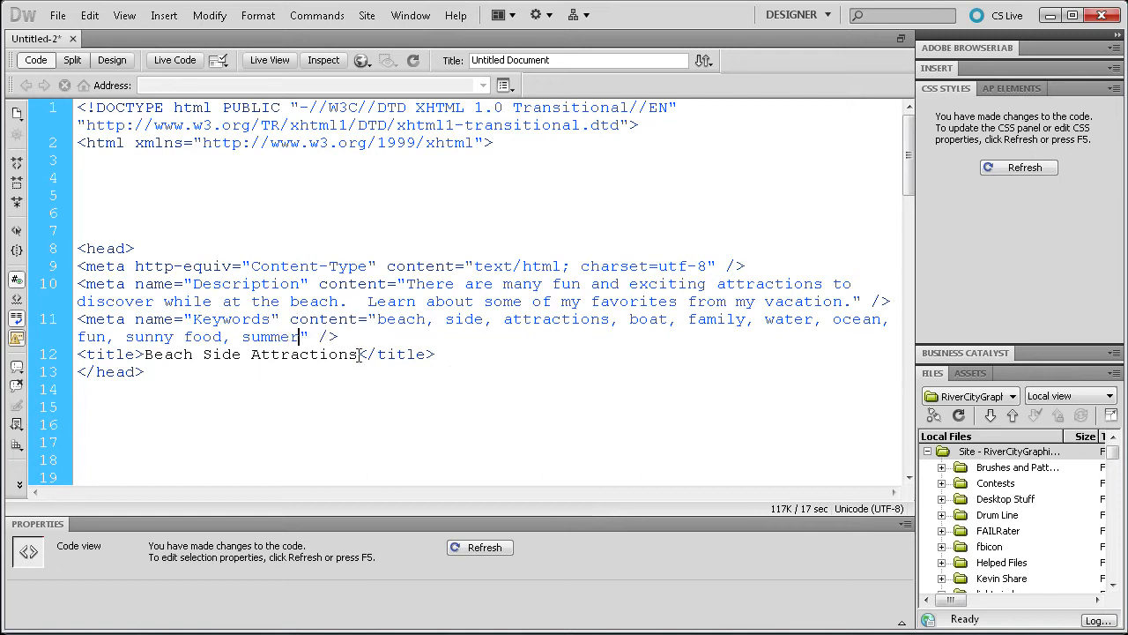
pyautogui.doubleClick(272, 334)
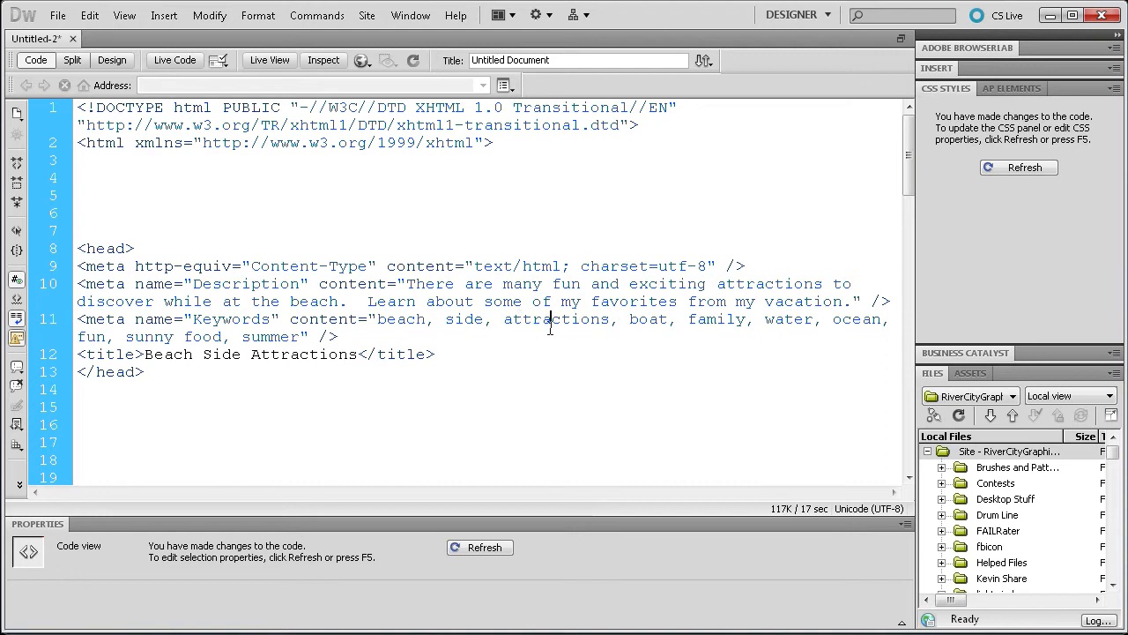
pyautogui.moveTo(538, 319)
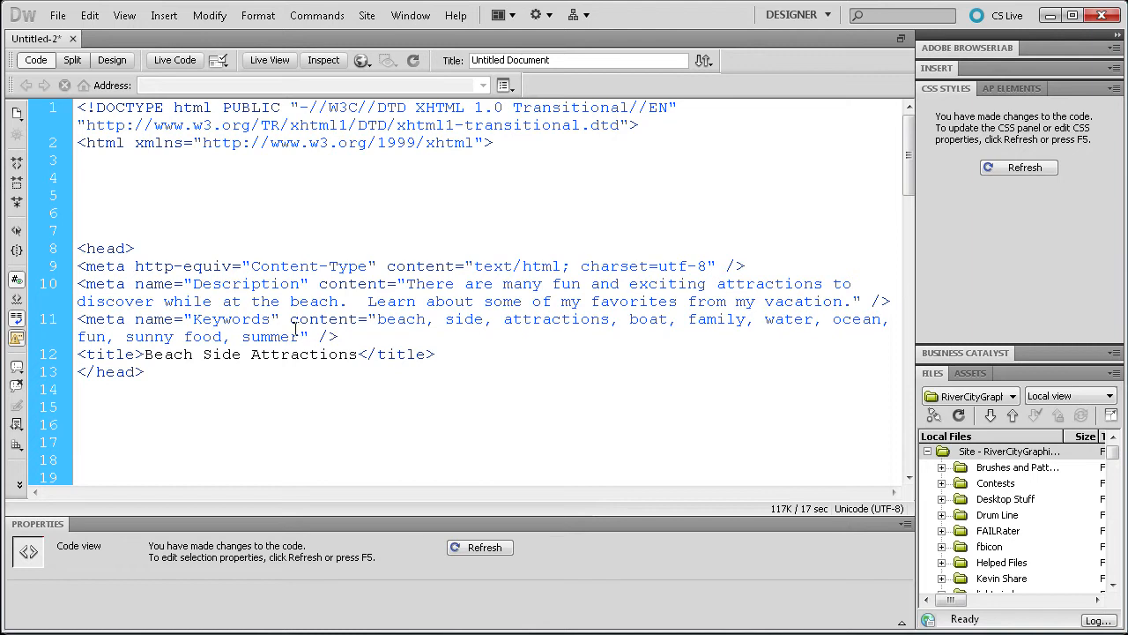
pyautogui.moveTo(378, 317); pyautogui.dragTo(300, 335)
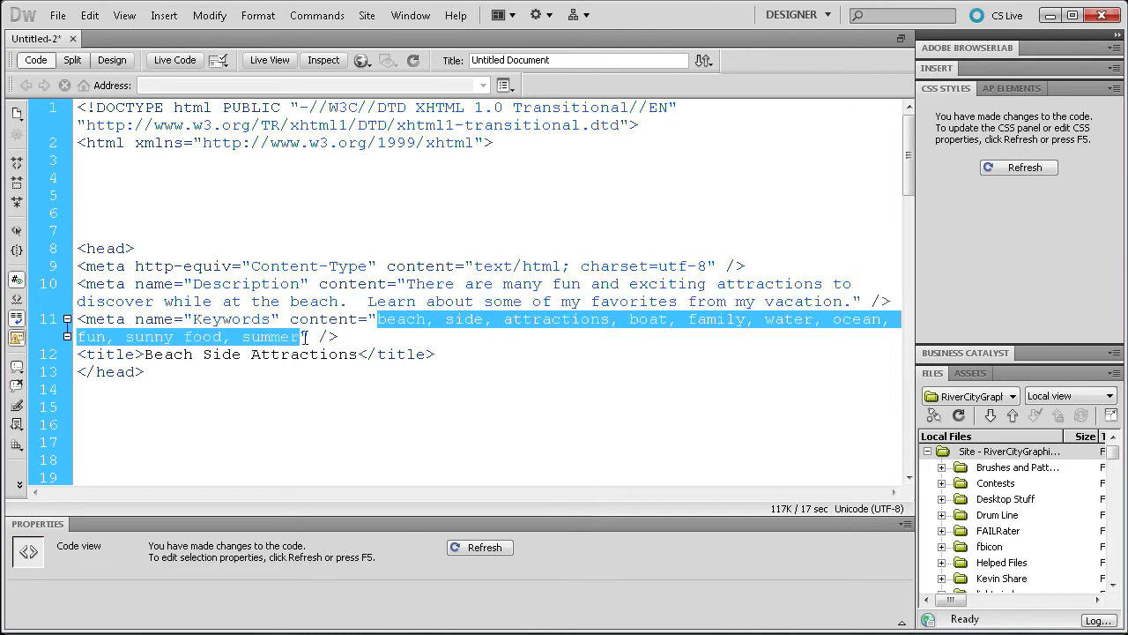
pyautogui.click(423, 346)
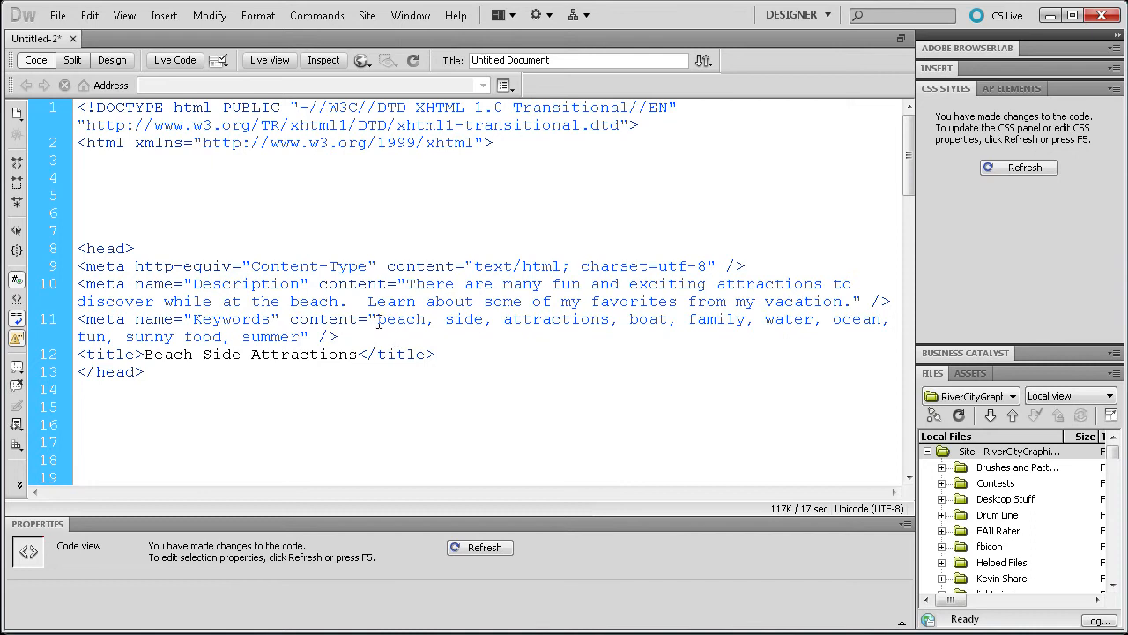
pyautogui.doubleClick(400, 319)
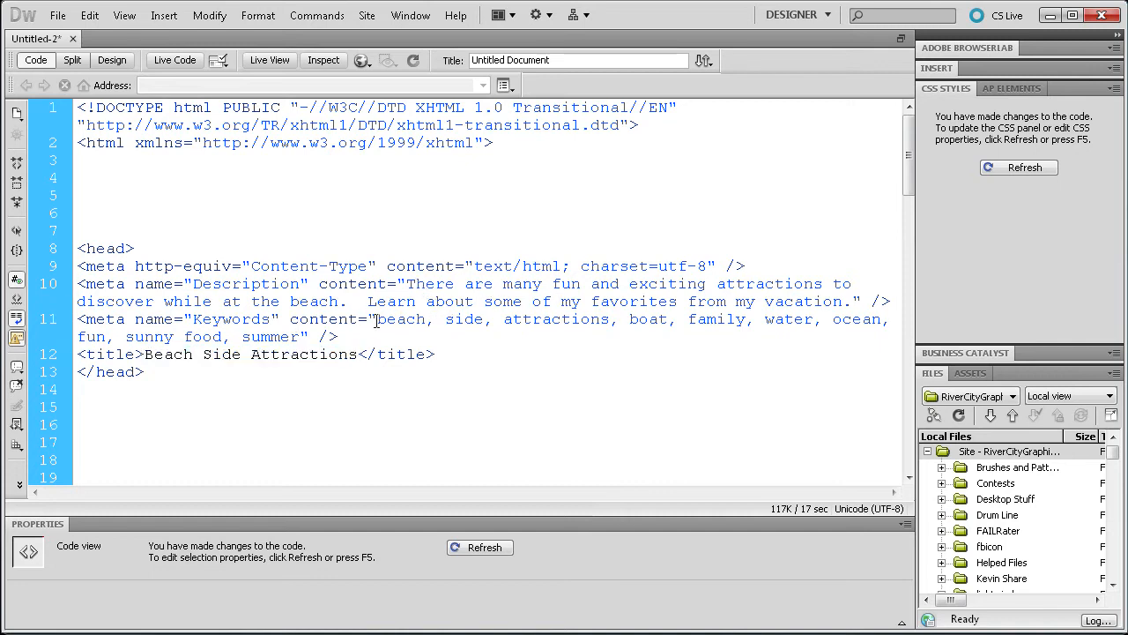
pyautogui.moveTo(379, 317); pyautogui.dragTo(608, 317)
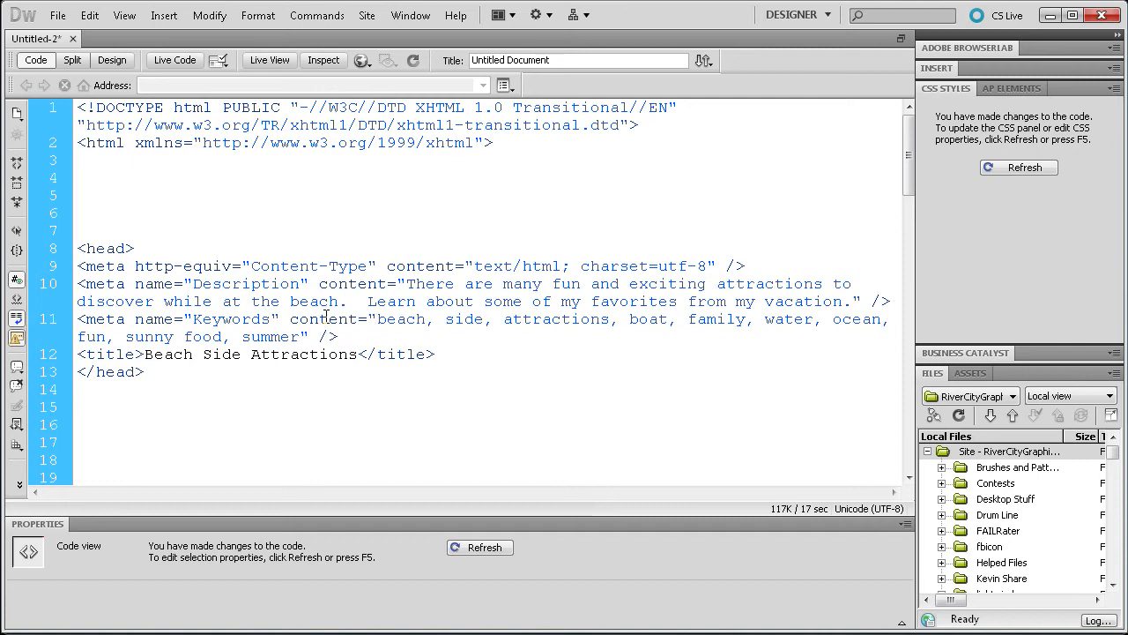
pyautogui.click(377, 319)
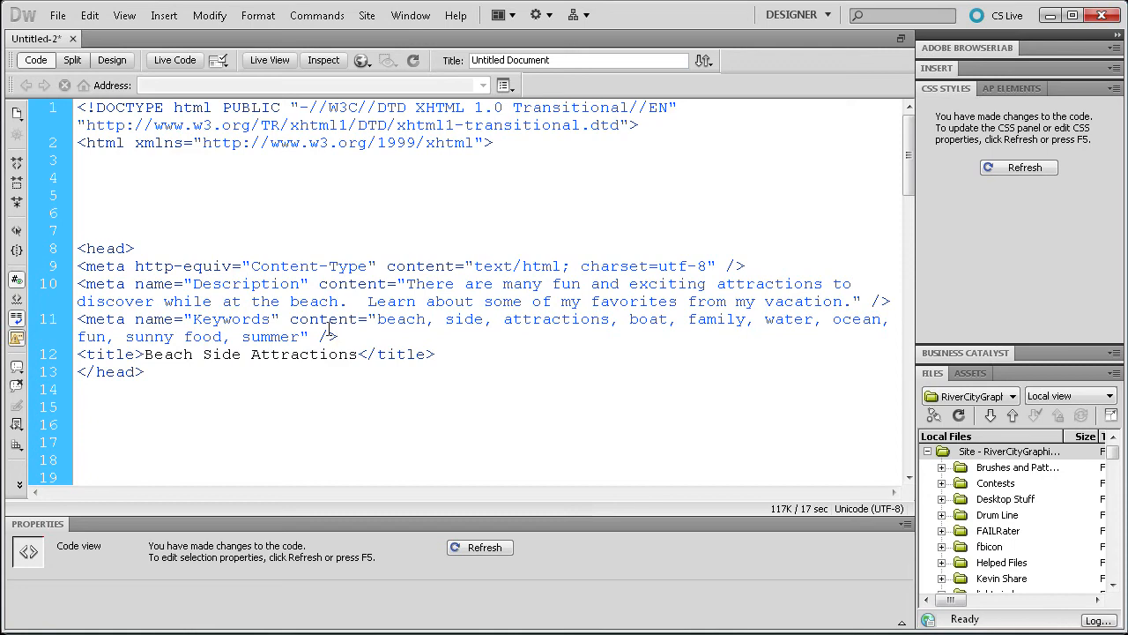
pyautogui.moveTo(77, 282); pyautogui.dragTo(338, 335)
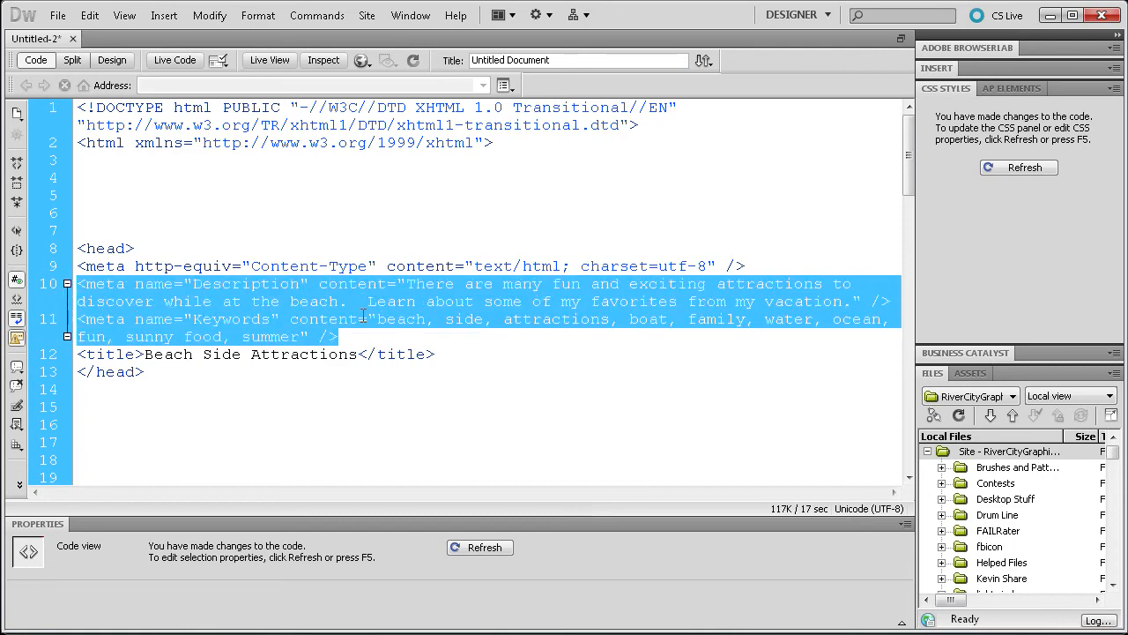
pyautogui.click(339, 337)
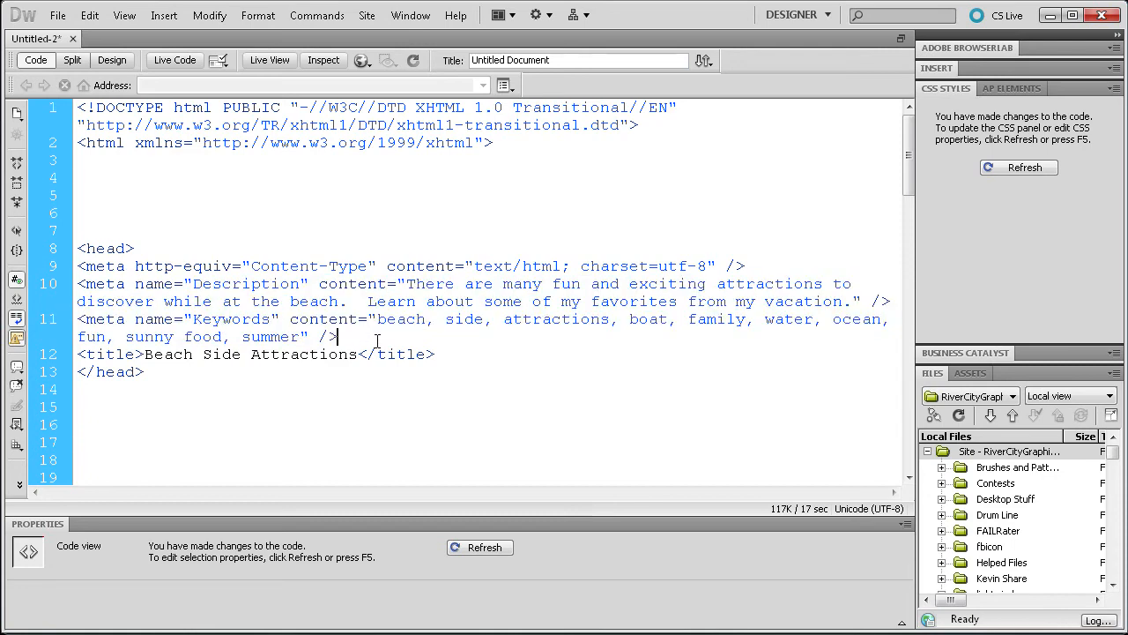
pyautogui.moveTo(78, 282); pyautogui.dragTo(338, 337)
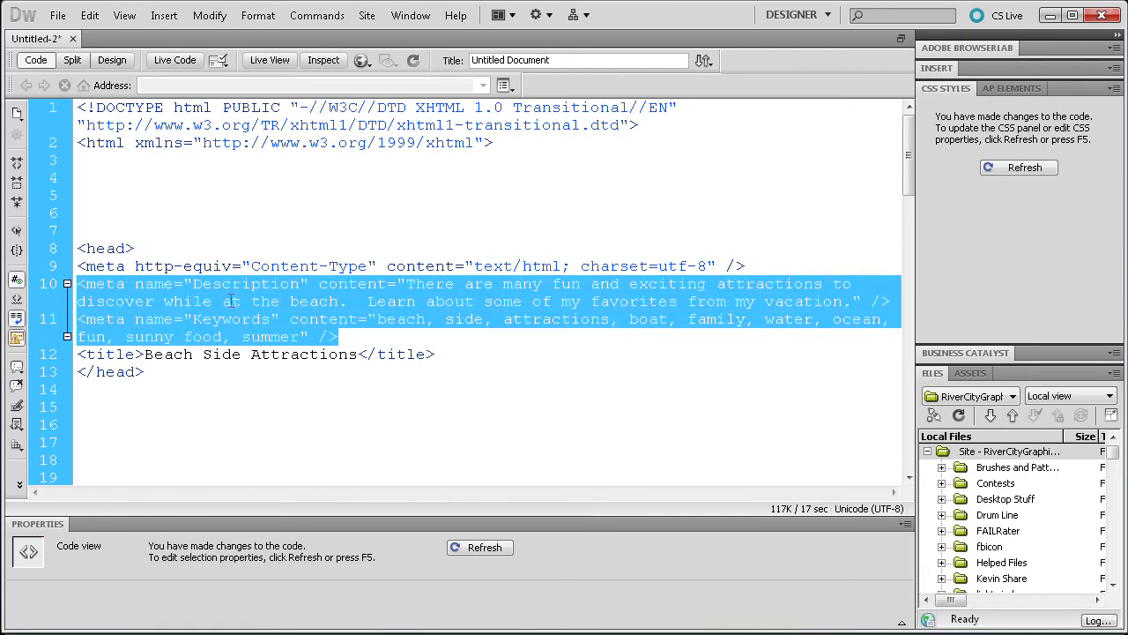
pyautogui.click(357, 335)
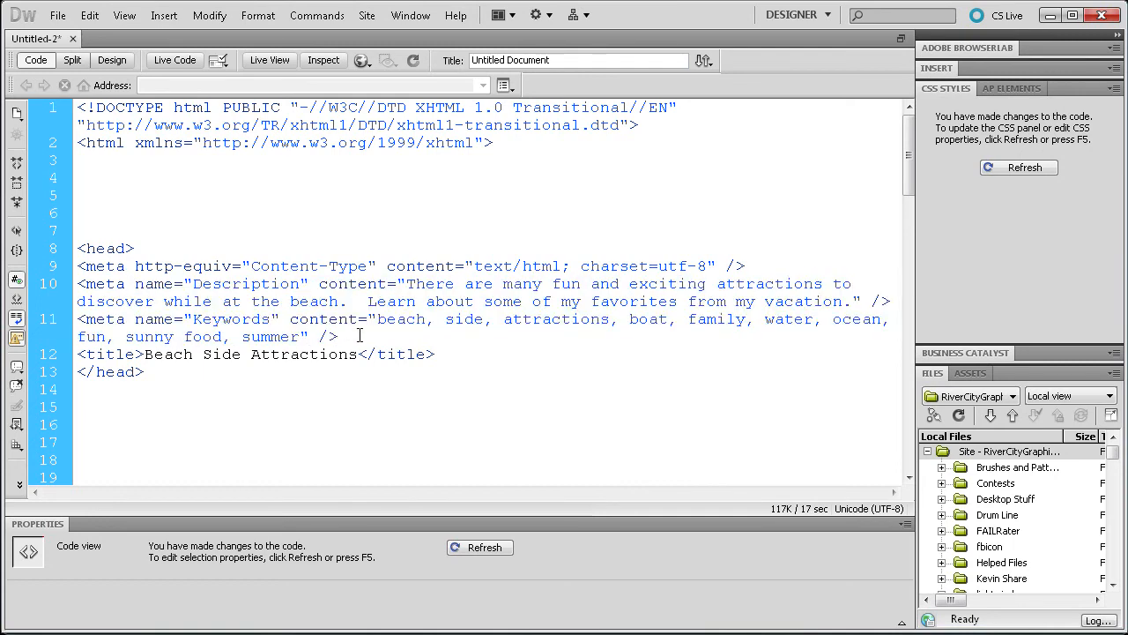
pyautogui.moveTo(78, 282); pyautogui.dragTo(339, 335)
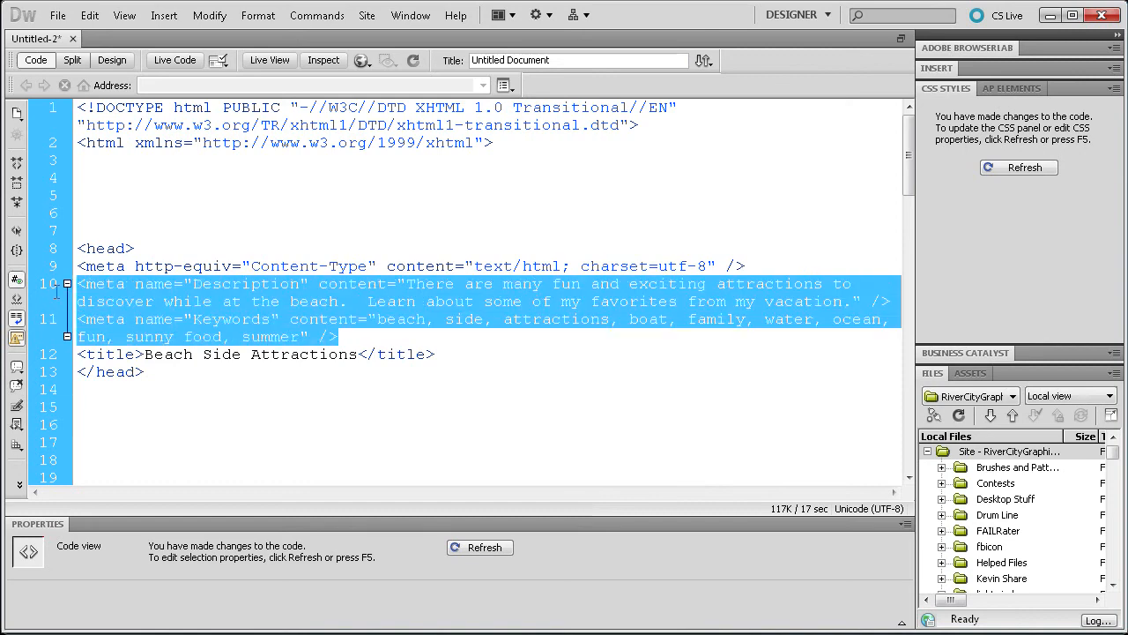